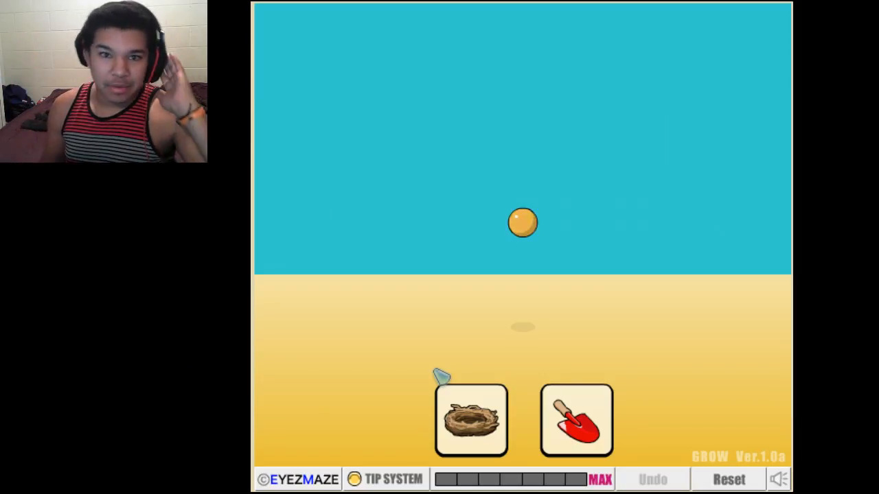
Start a new run and dig the shovel into the sand as the first item.
left_click(522, 222)
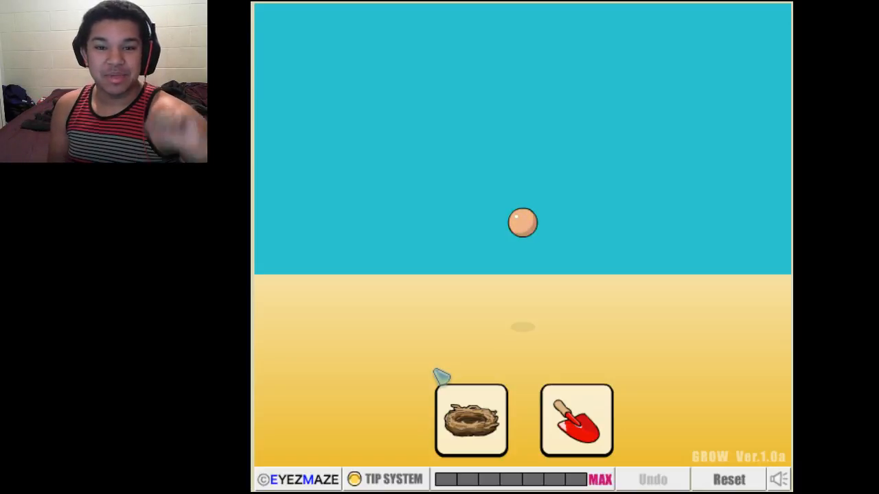
left_click(522, 222)
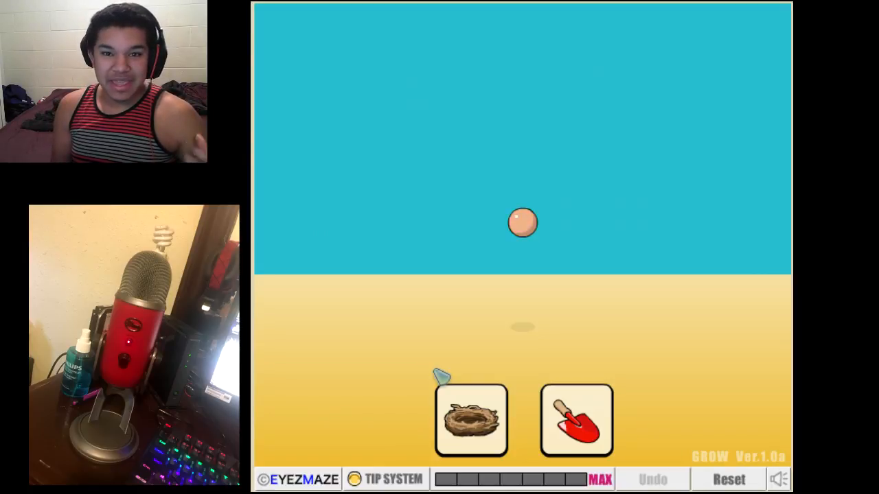
left_click(522, 223)
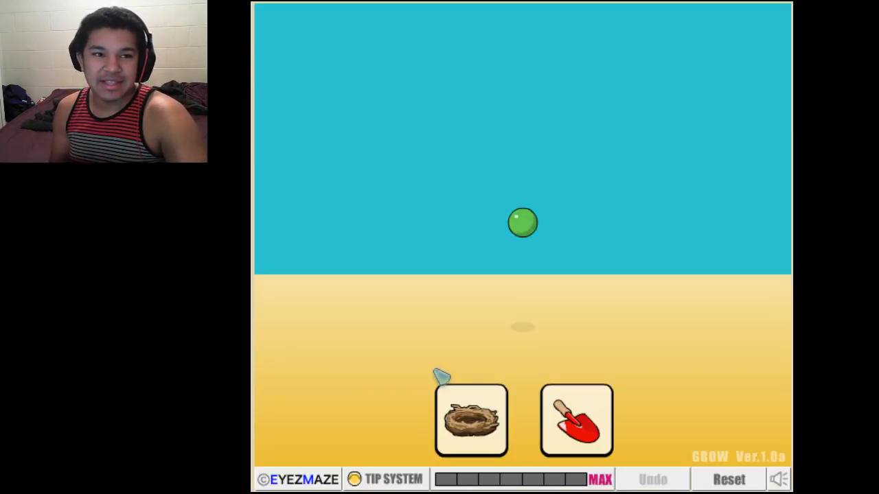
left_click(522, 223)
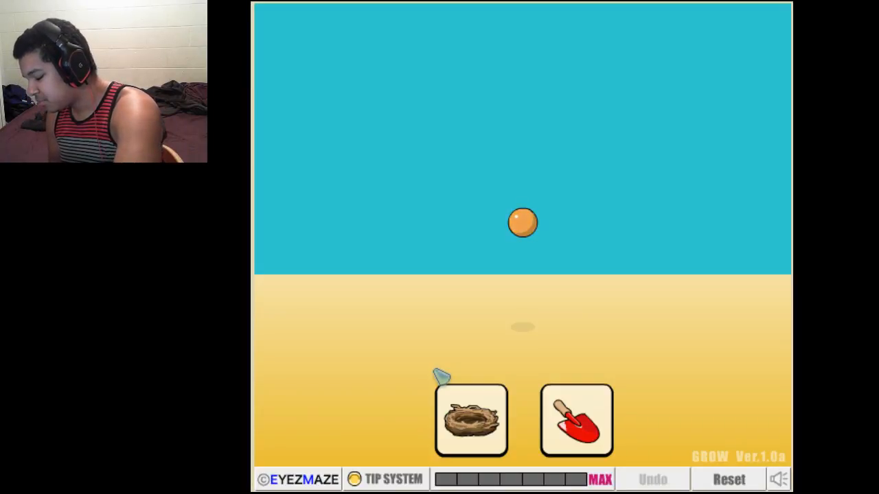
left_click(523, 223)
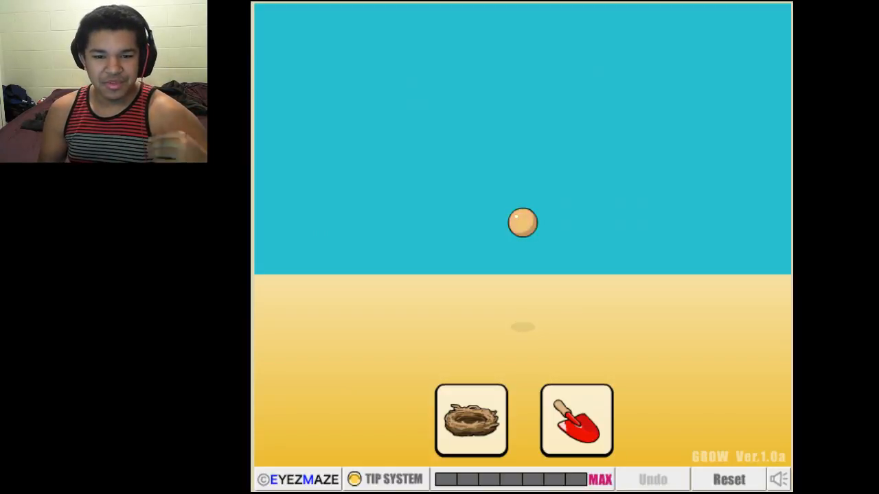
left_click(521, 223)
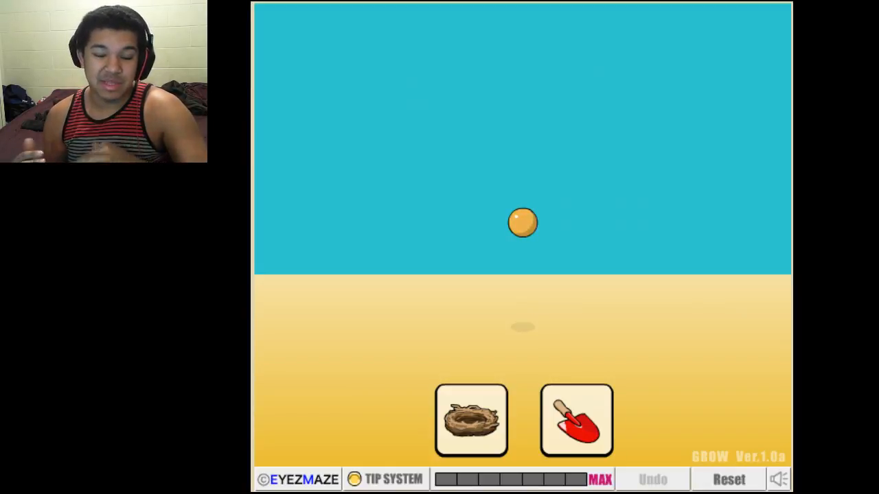
left_click(521, 223)
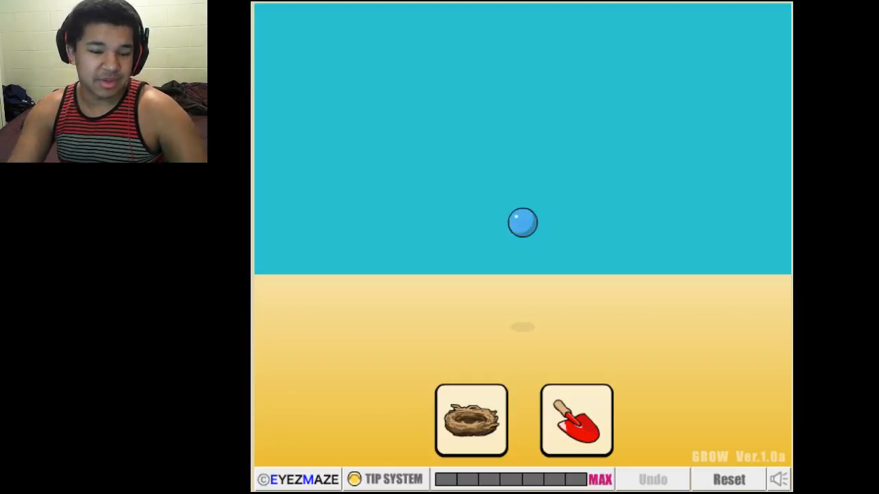
left_click(521, 222)
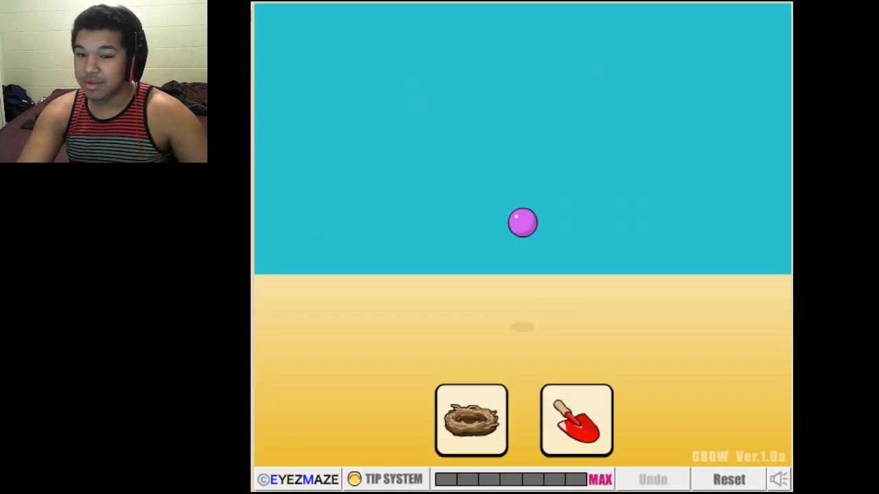
left_click(521, 222)
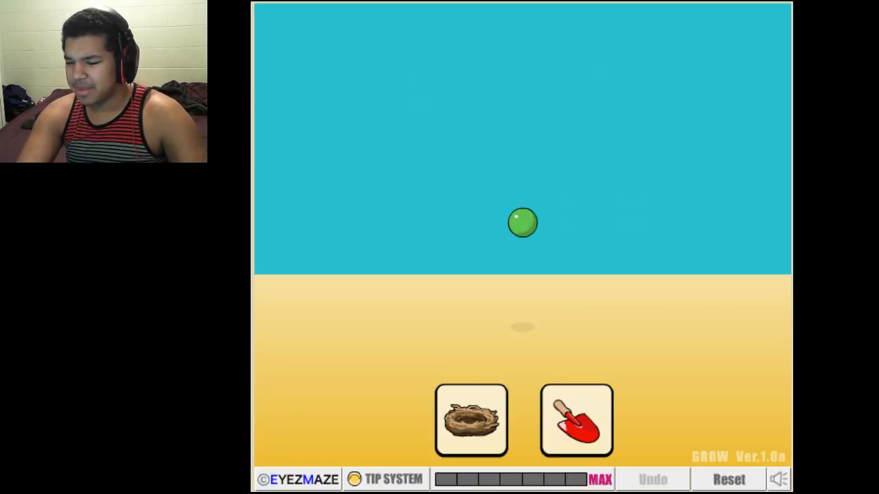
left_click(576, 419)
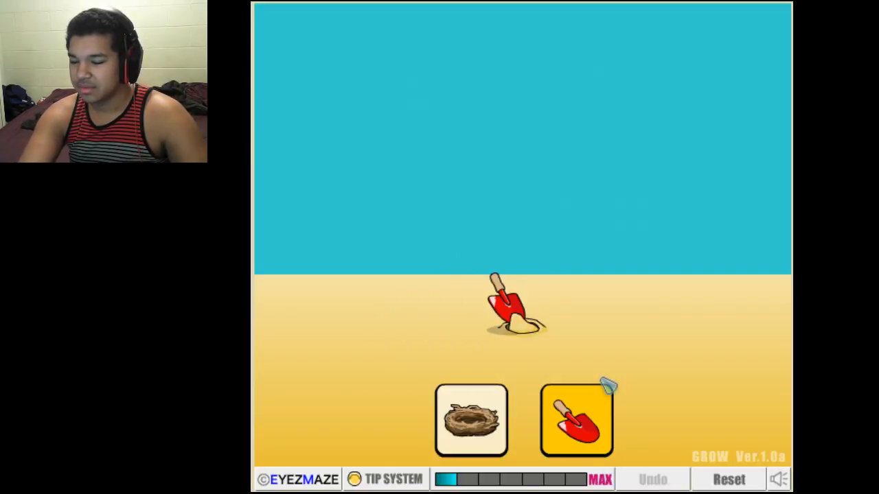
Water the dug hole into a sprout, then pour the blue flask to form a fishbowl flower.
left_click(576, 420)
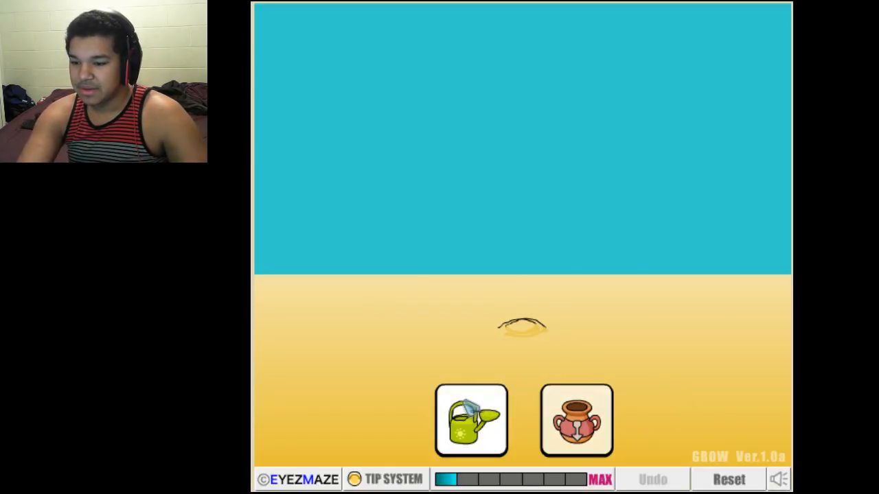
left_click(471, 419)
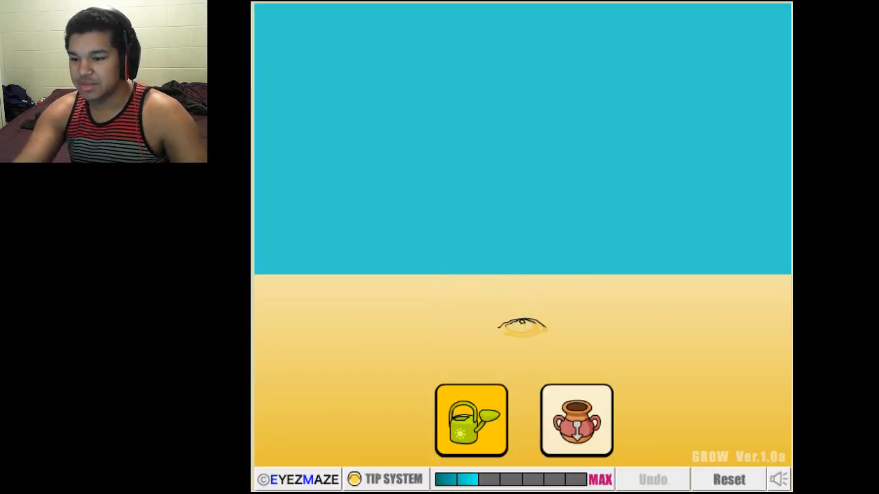
left_click(471, 419)
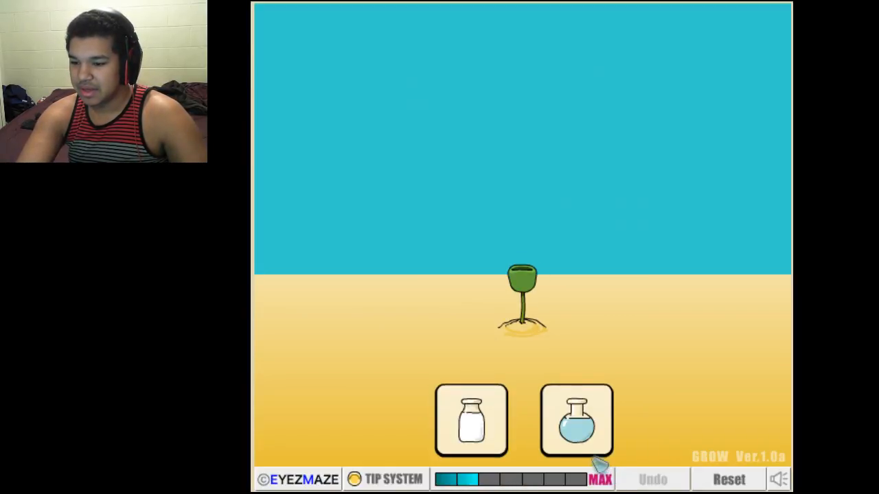
left_click(575, 419)
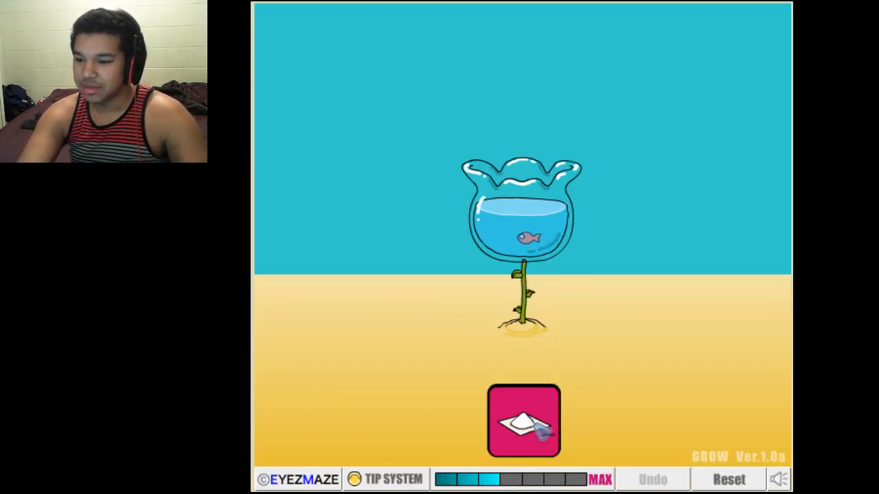
Sprinkle the salt powder on the fishbowl flower, turning it into a floating planet.
left_click(523, 421)
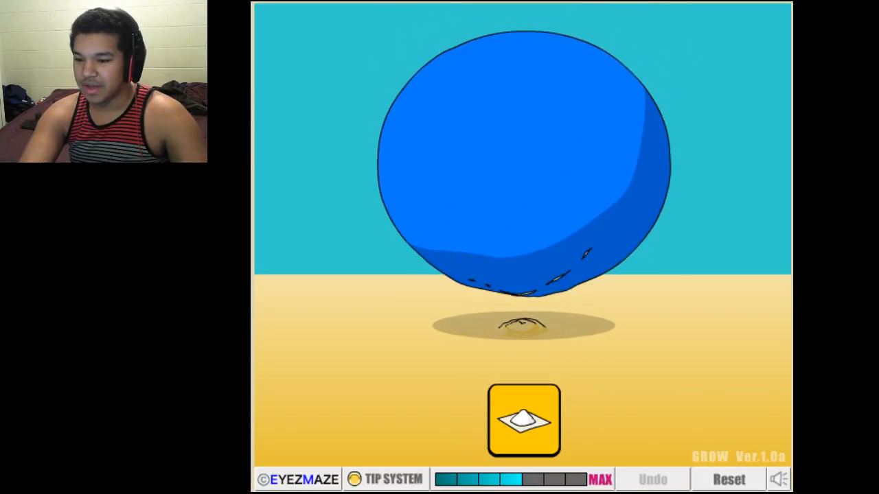
left_click(523, 420)
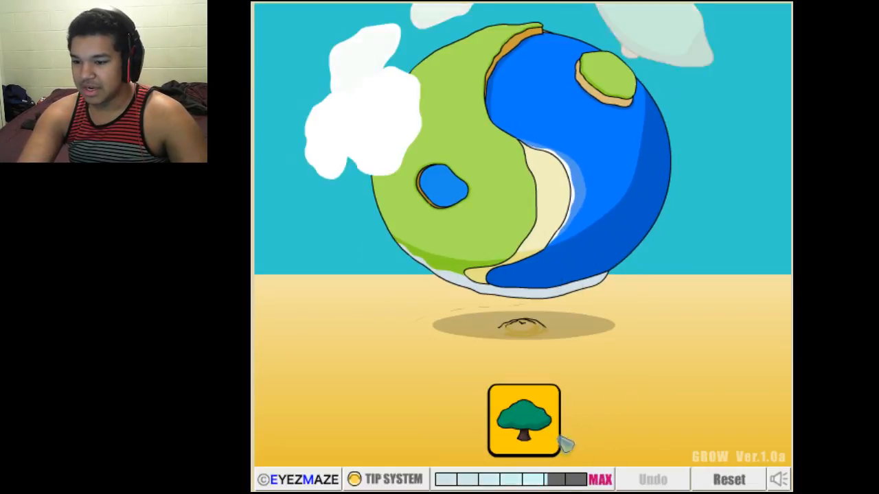
Plant trees across the planet to reach the CONGRATULATIONS ending, then reset the game.
left_click(523, 420)
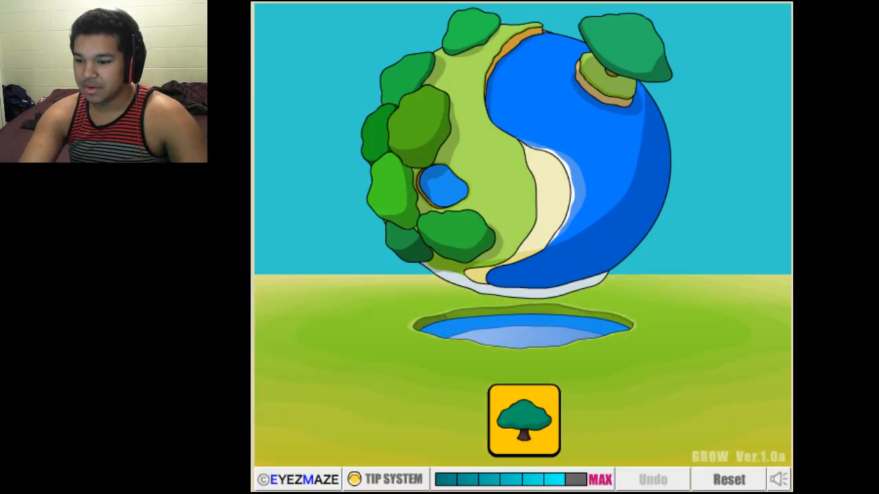
left_click(523, 420)
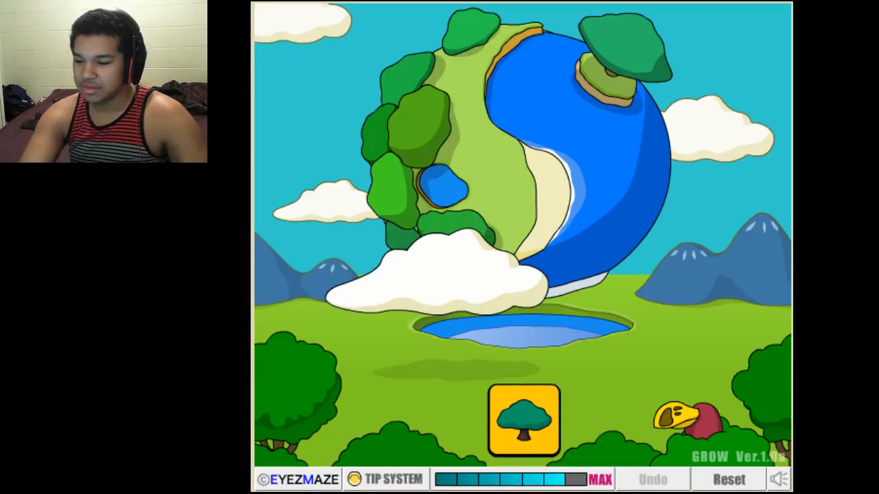
left_click(523, 420)
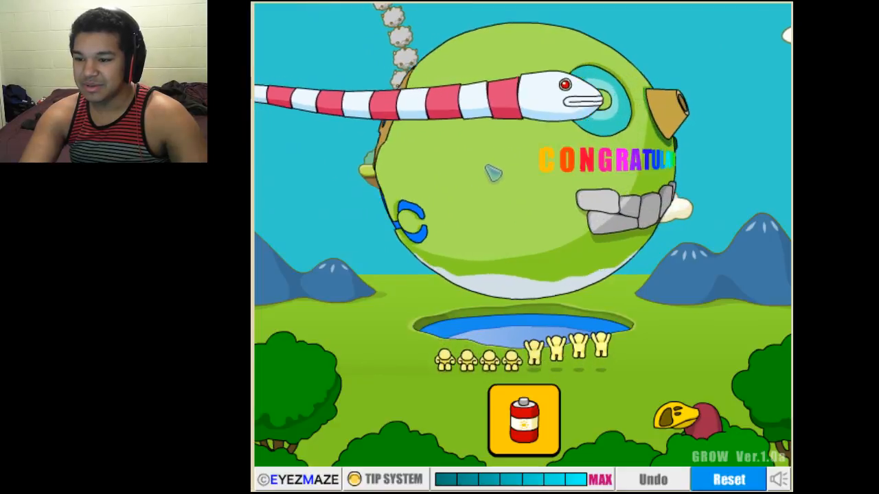
left_click(728, 478)
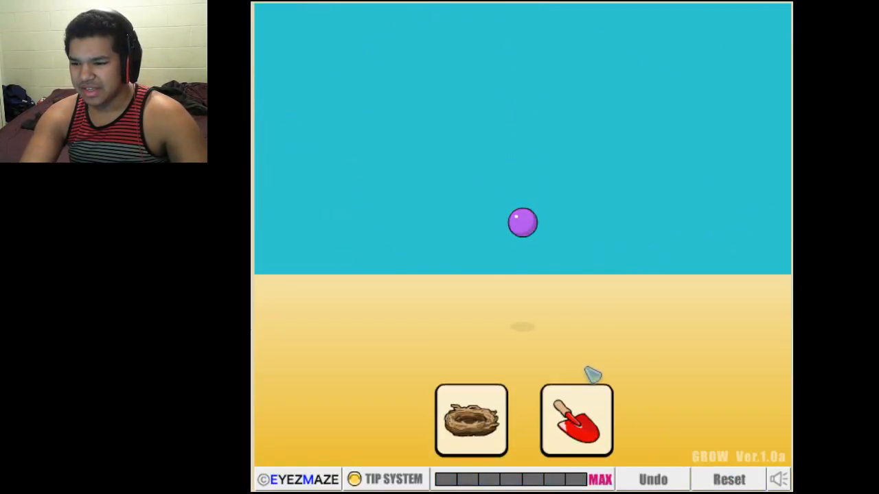
Apply shovel, nest, then milk to grow a thorny stalk with a pink bulb.
left_click(576, 419)
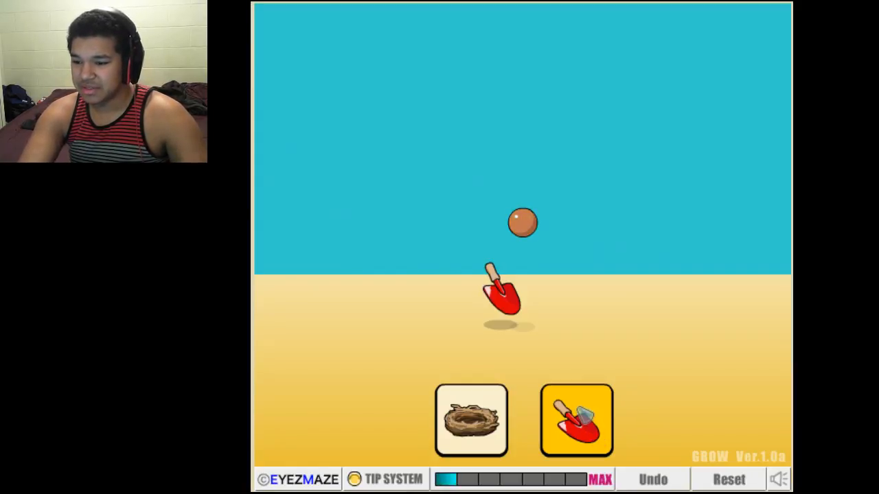
left_click(576, 419)
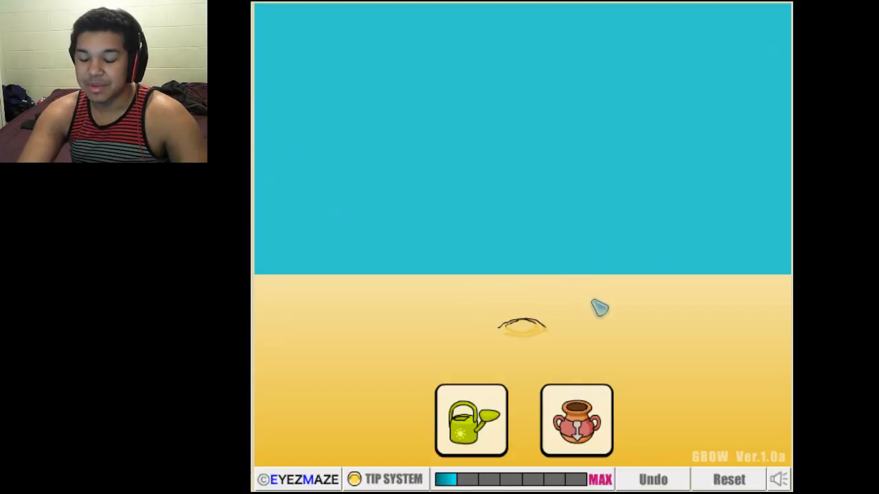
mouse_move(545, 384)
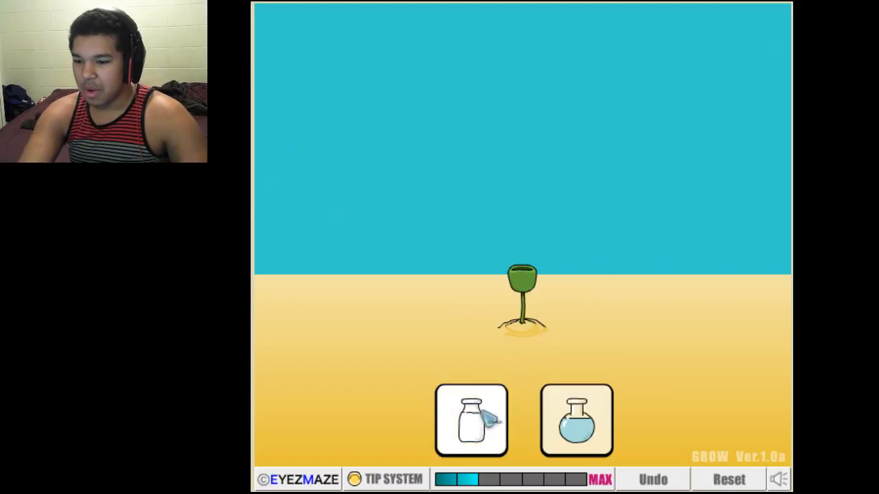
left_click(471, 420)
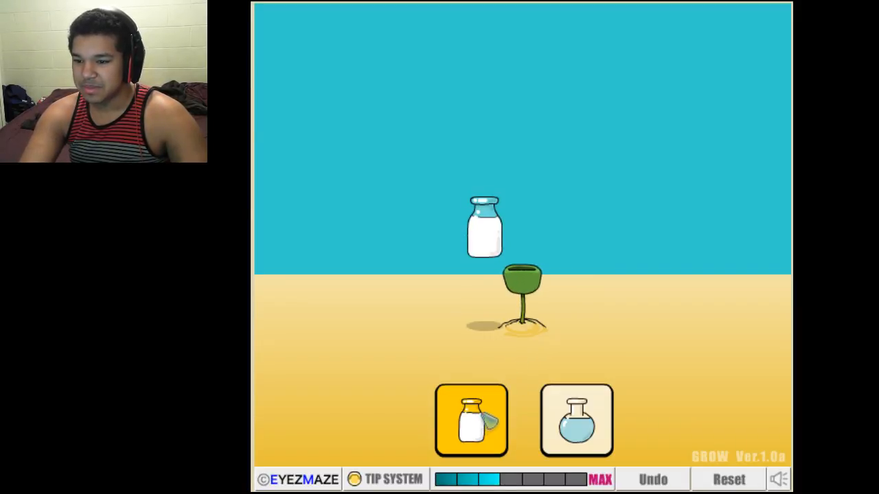
left_click(471, 420)
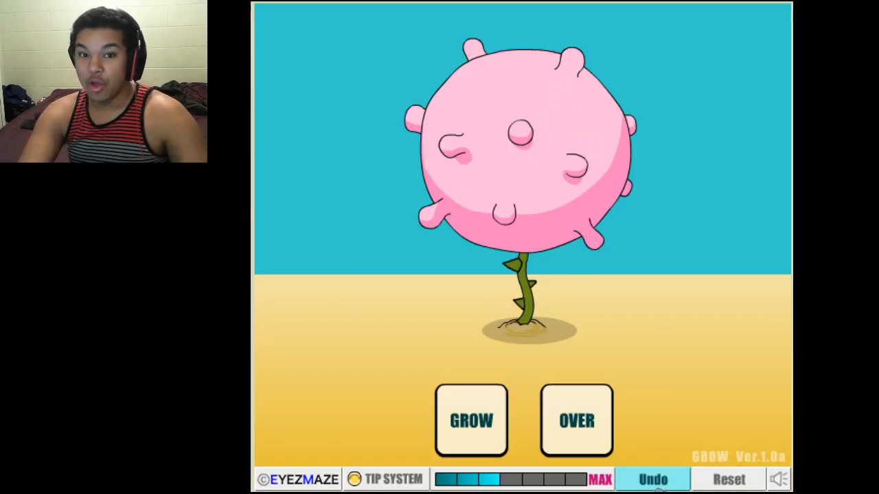
Feed the ball trowel, nest, powder and star items to grow a starry space creature.
left_click(576, 419)
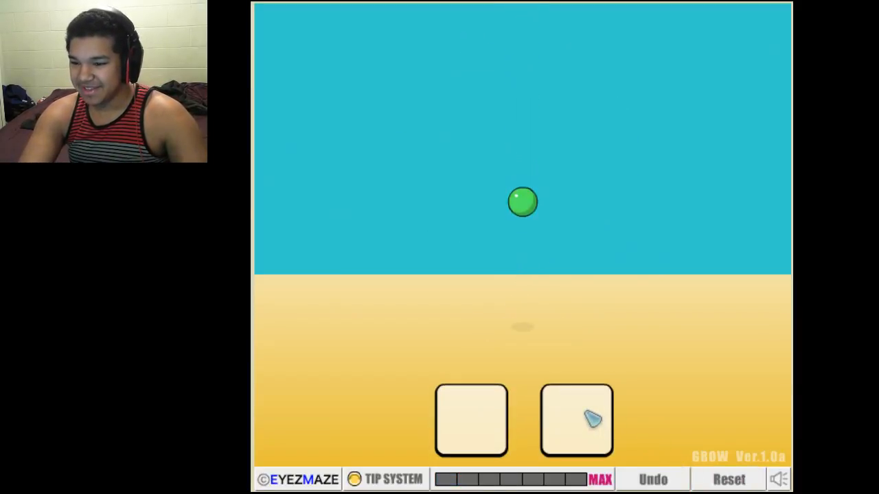
left_click(576, 419)
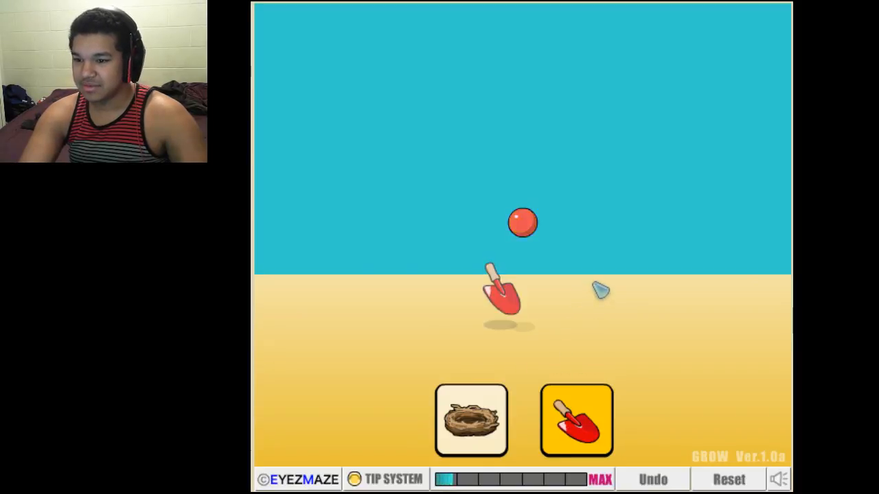
left_click(576, 419)
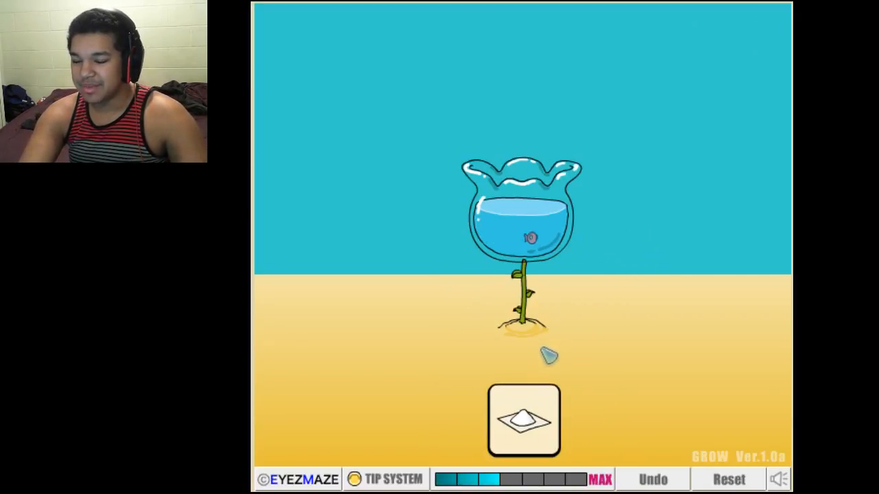
left_click(523, 420)
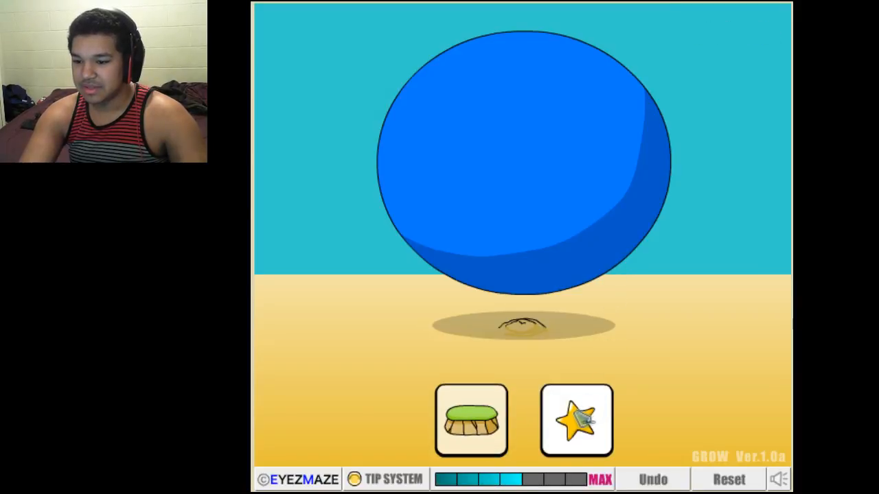
left_click(575, 420)
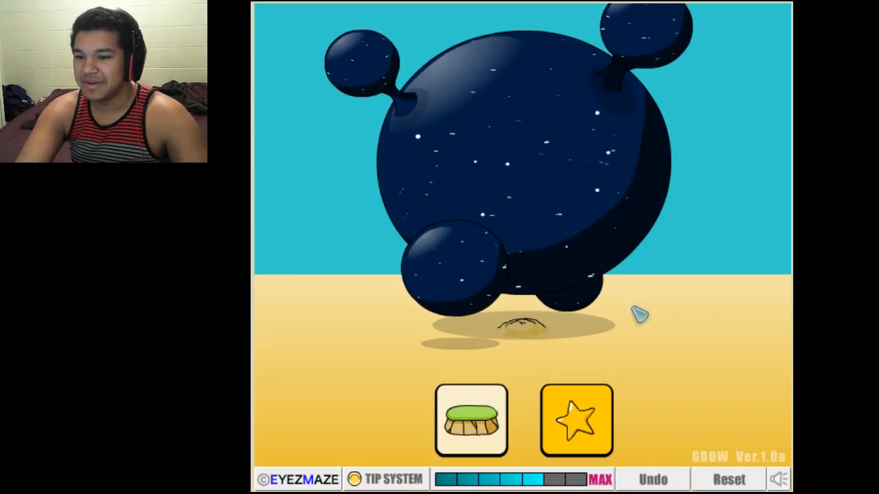
left_click(575, 420)
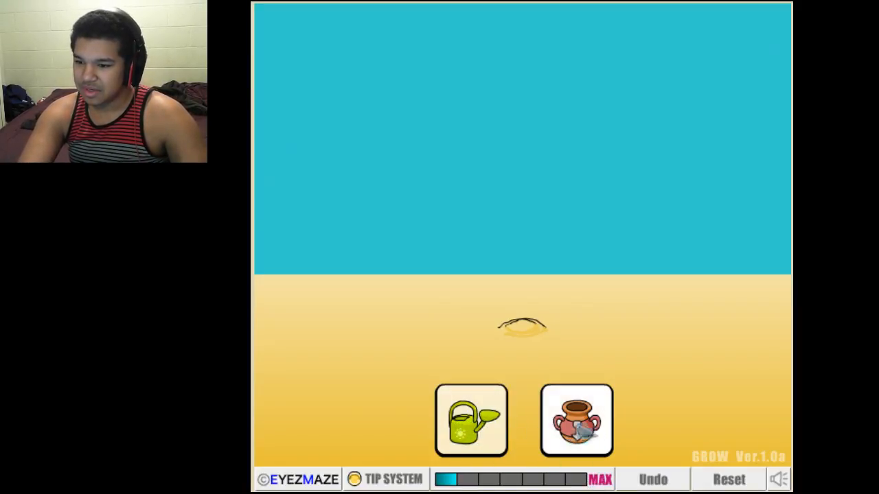
Pour the clay jug into the dug hole, leaving a golden band across the sand.
left_click(576, 419)
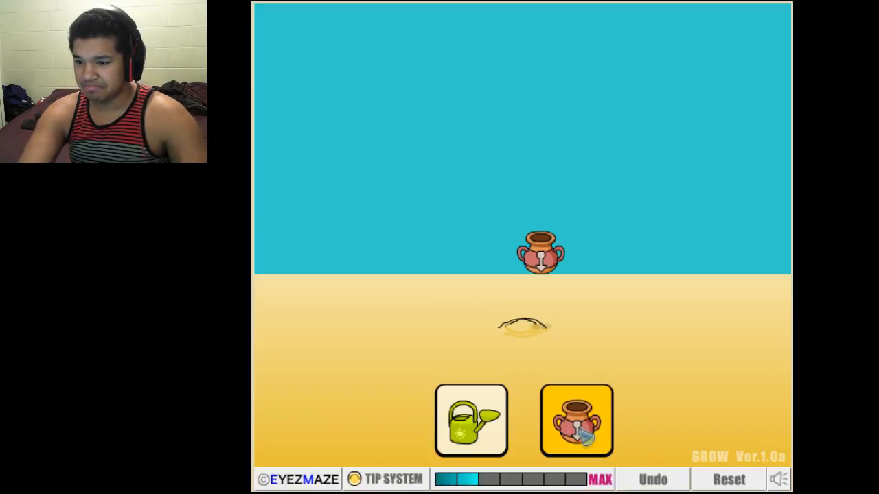
left_click(576, 419)
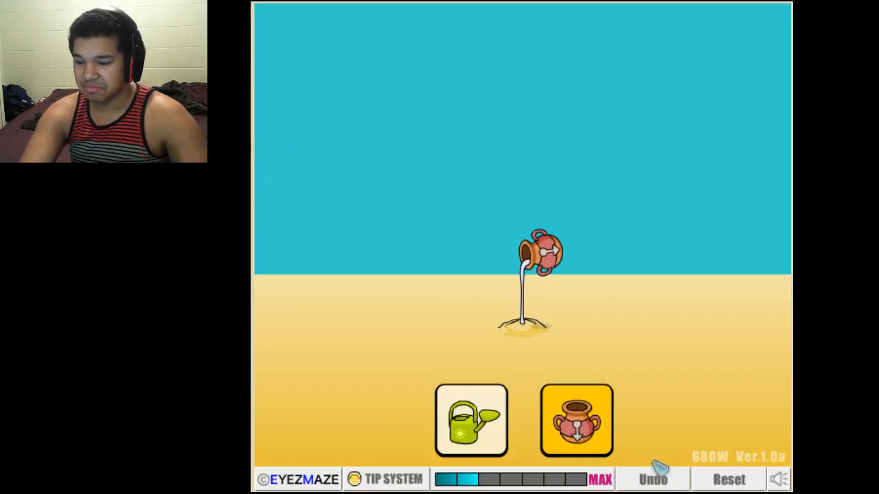
left_click(651, 478)
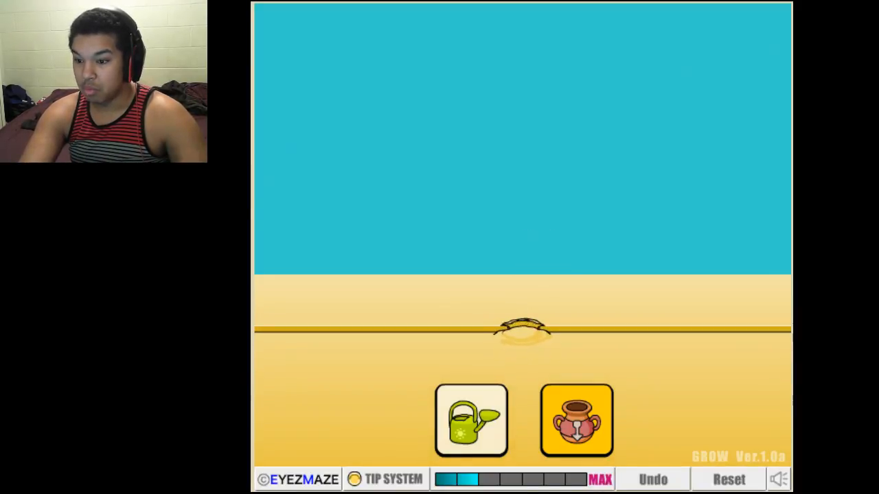
Dig the tunnel repeatedly downward into a wide cave holding a one-eyed creature.
left_click(575, 420)
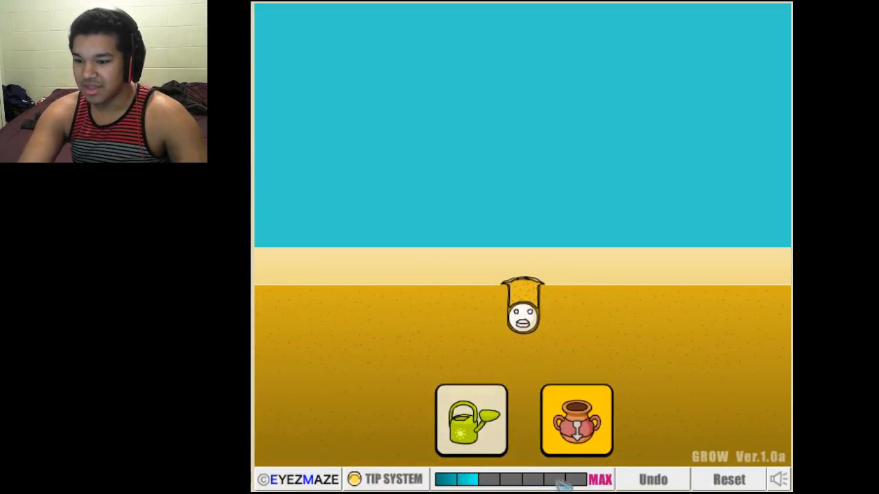
left_click(471, 419)
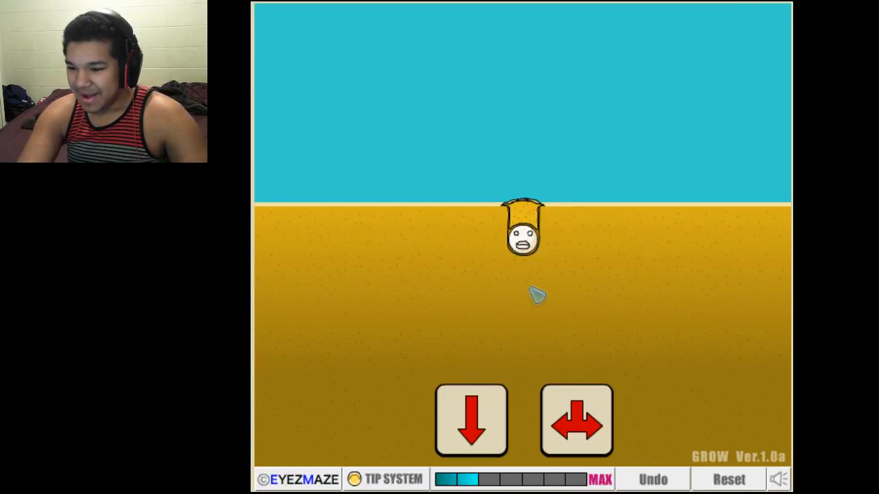
left_click(471, 420)
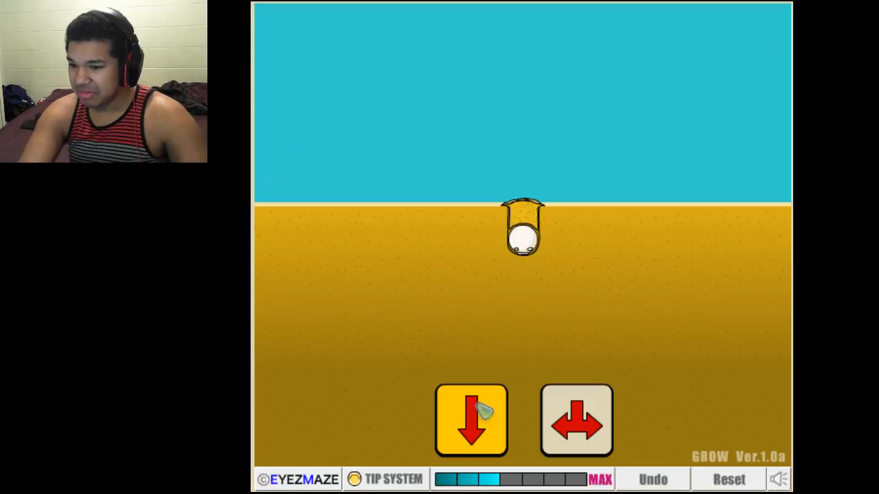
left_click(470, 420)
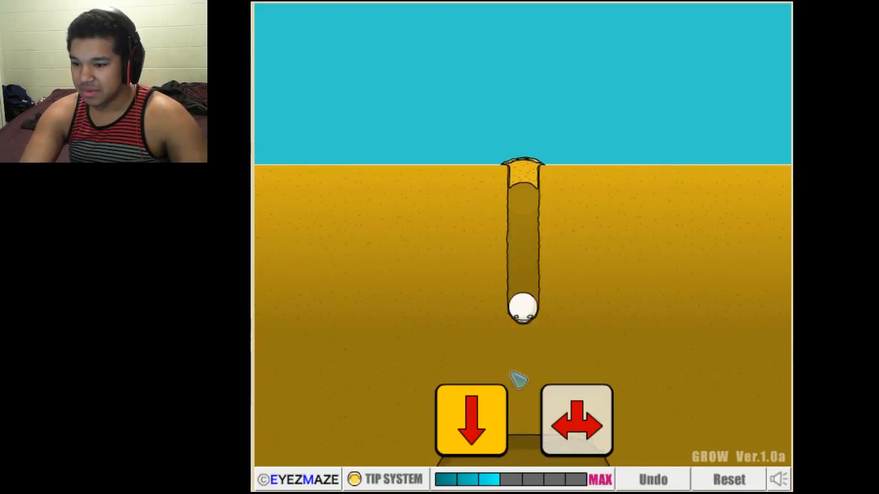
left_click(470, 420)
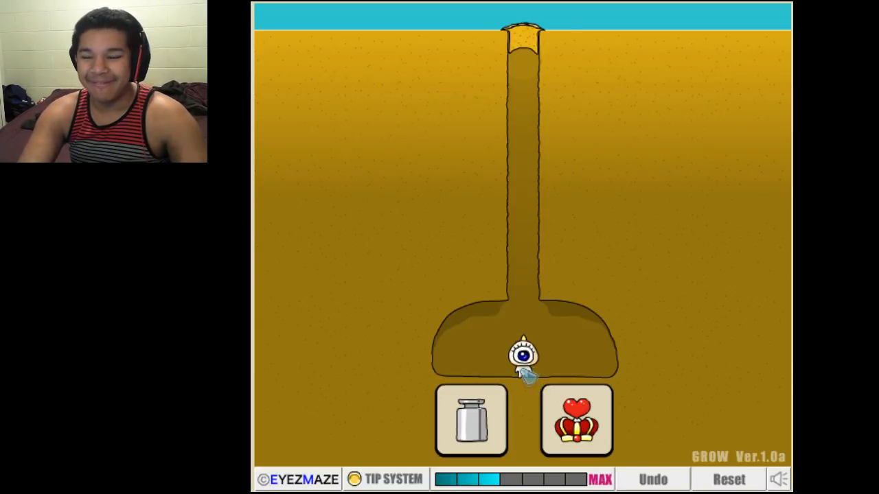
Crown the one-eyed creature, then dig more mine tunnels and add a ladder.
left_click(576, 420)
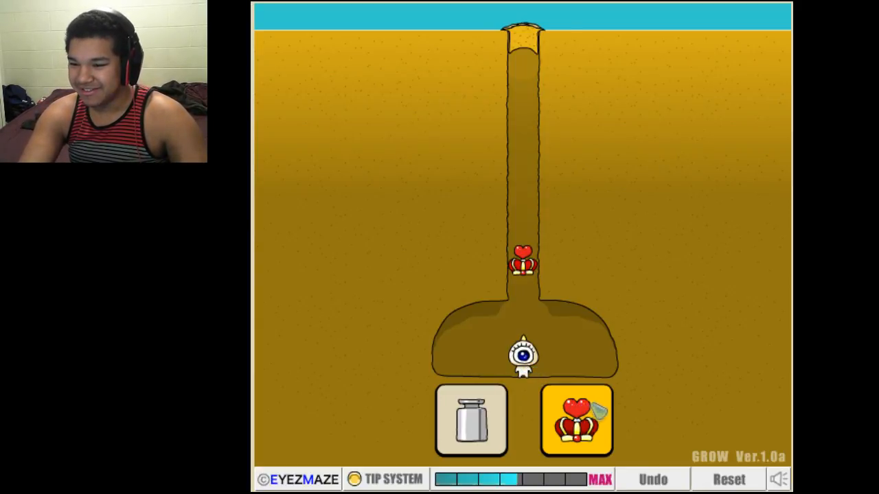
left_click(576, 420)
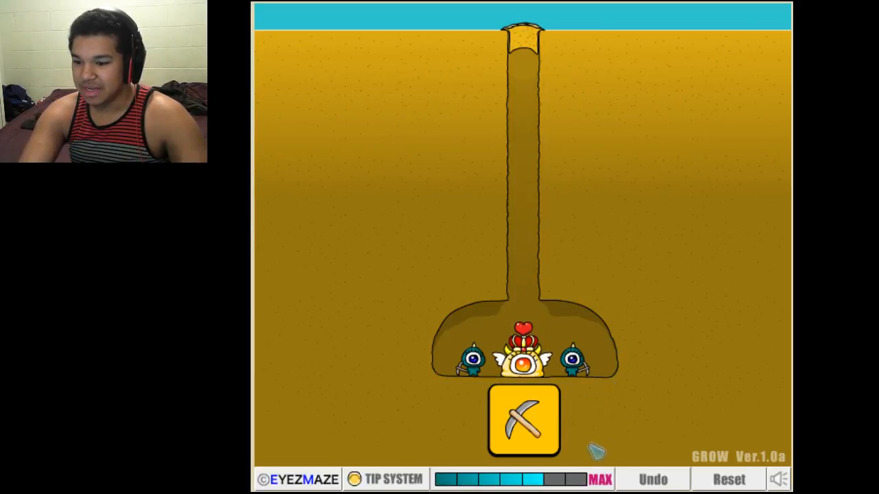
left_click(523, 420)
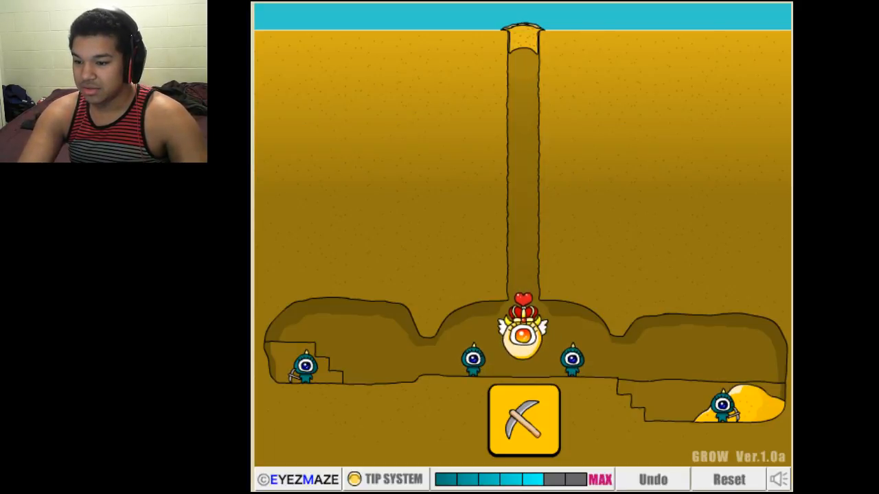
left_click(524, 420)
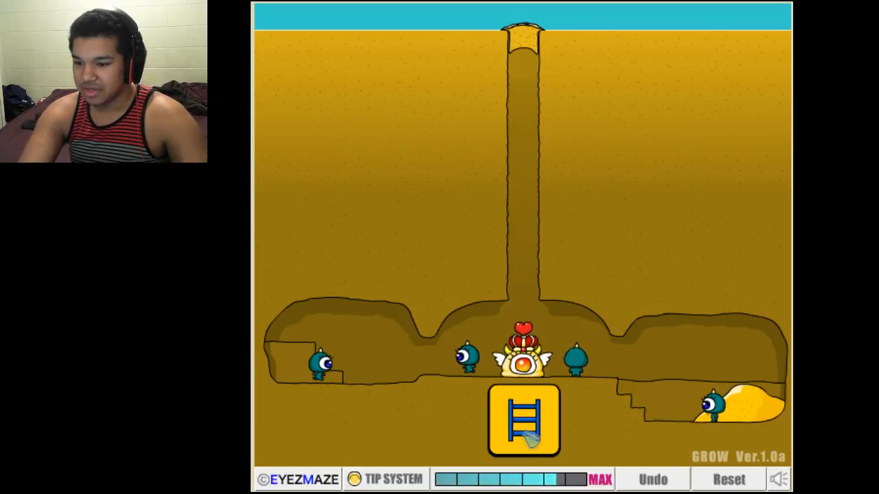
left_click(523, 420)
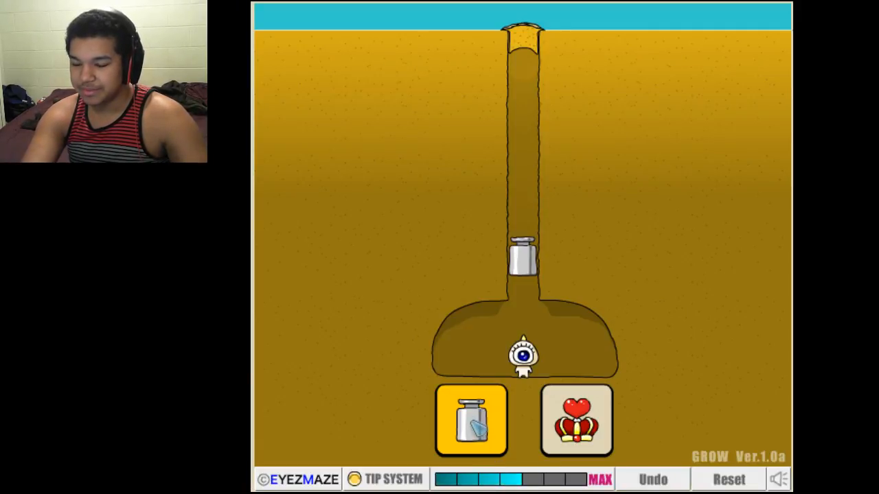
Crush the one-eyed creature with the weight, then undo back to the surface burrow.
left_click(471, 419)
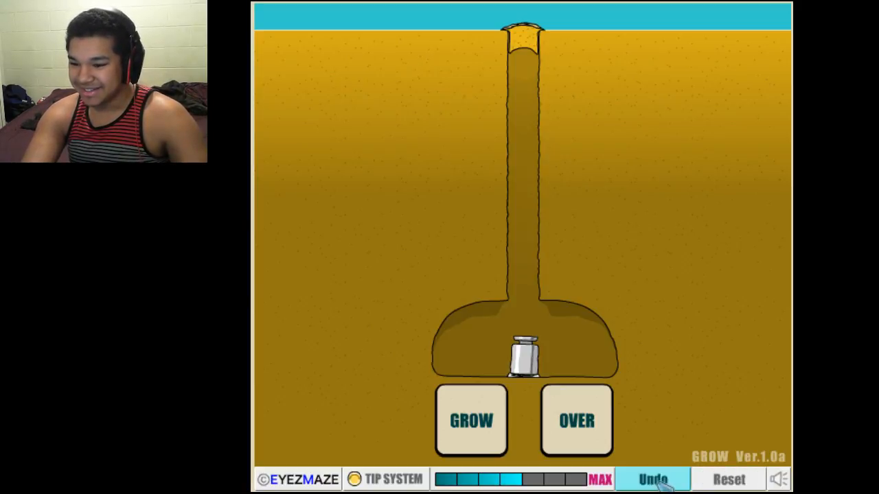
left_click(576, 420)
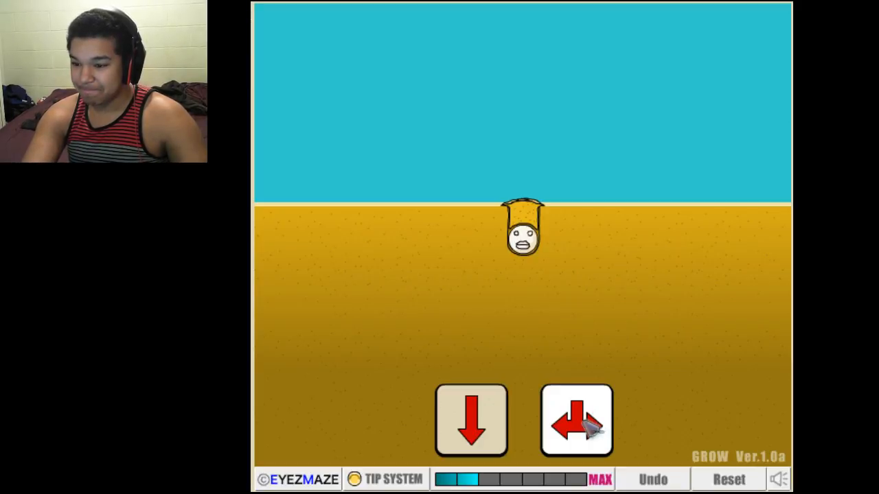
Dig the burrow in the branching direction and add the blue-and-white and white shells.
left_click(576, 420)
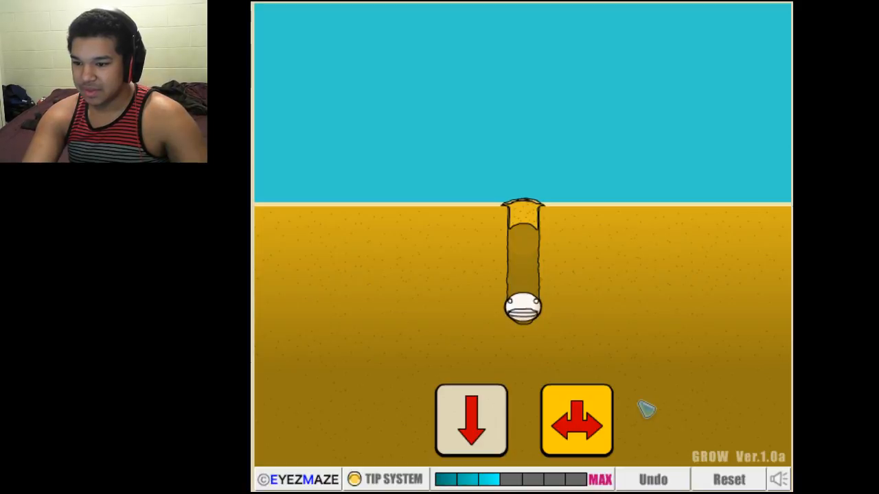
left_click(576, 419)
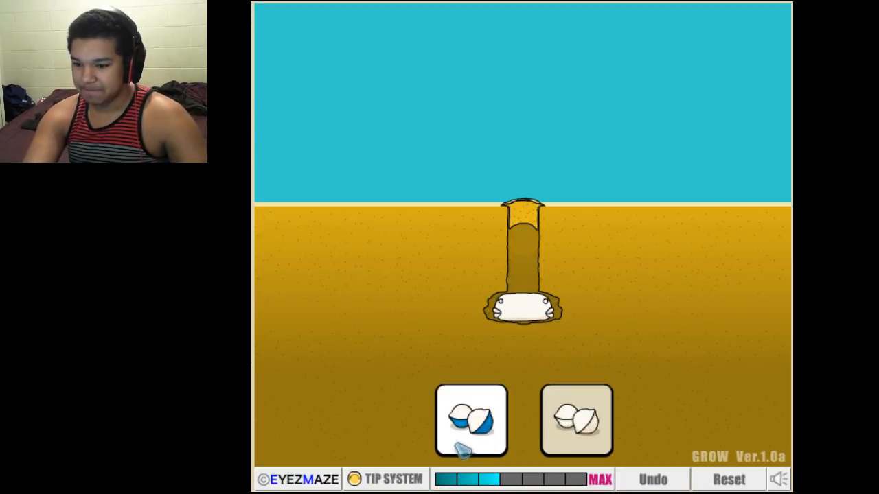
left_click(576, 420)
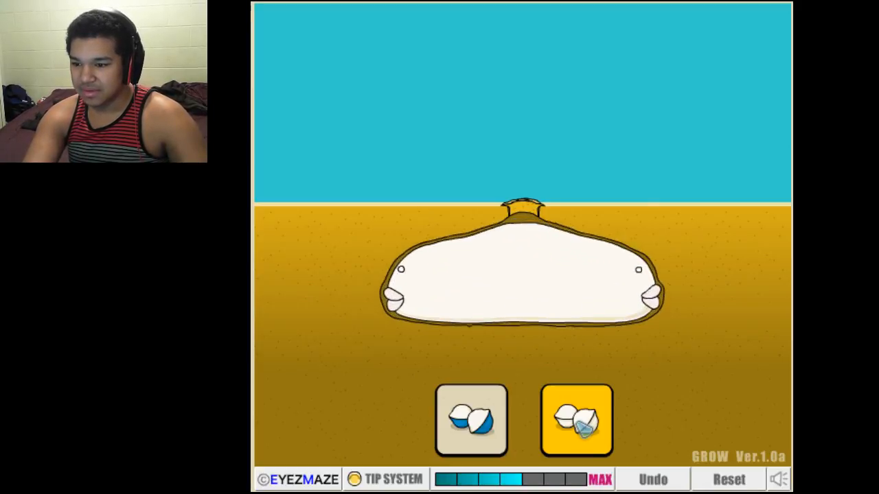
left_click(576, 419)
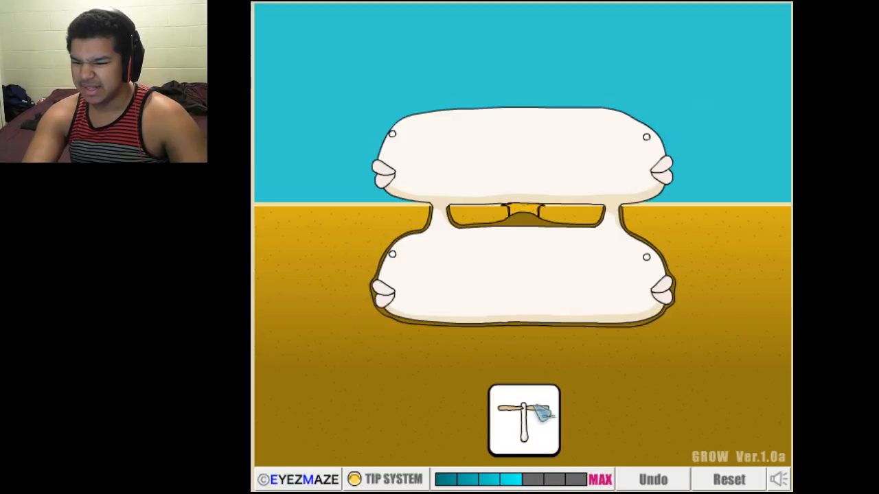
Give the stacked white creature propellers for the flying ending, then leave it with OVER.
left_click(523, 420)
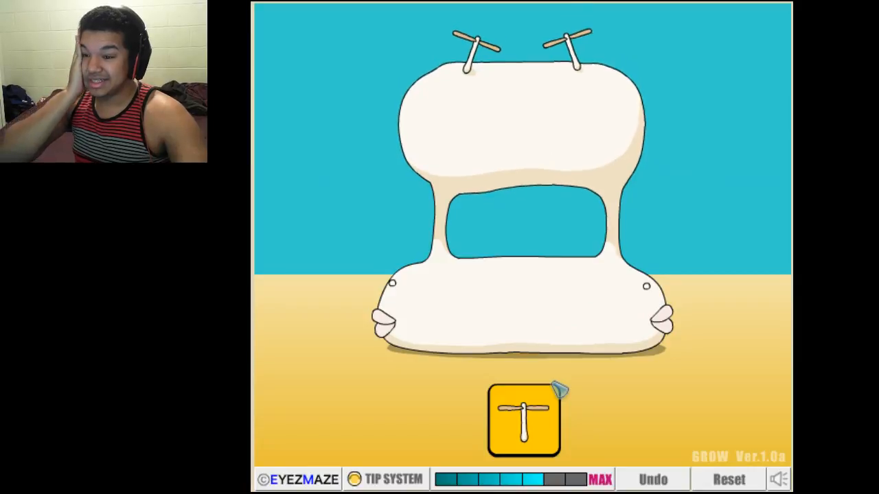
left_click(524, 418)
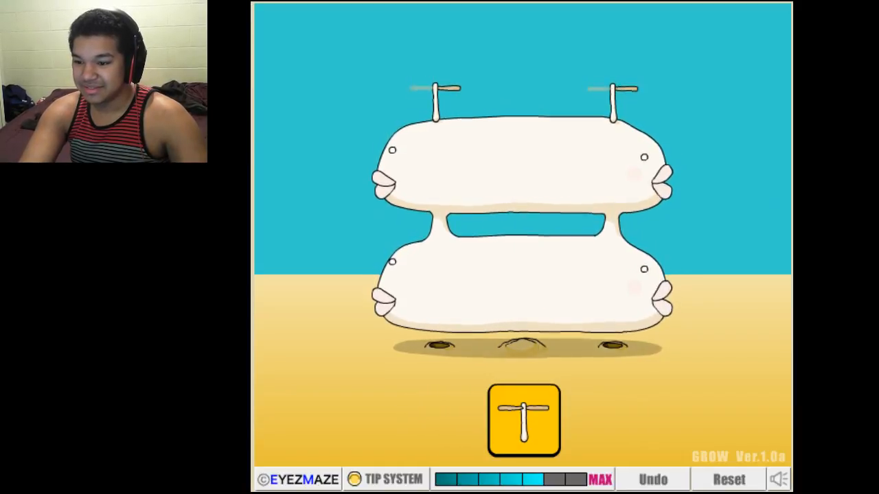
left_click(523, 420)
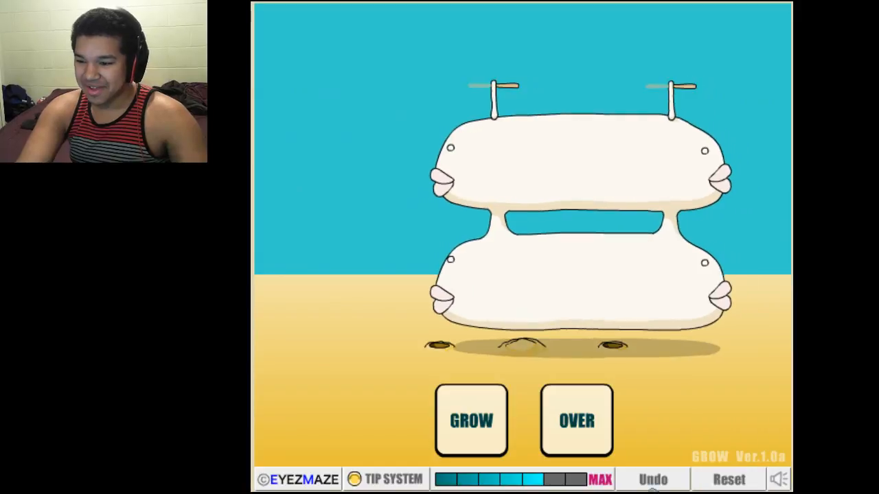
left_click(471, 420)
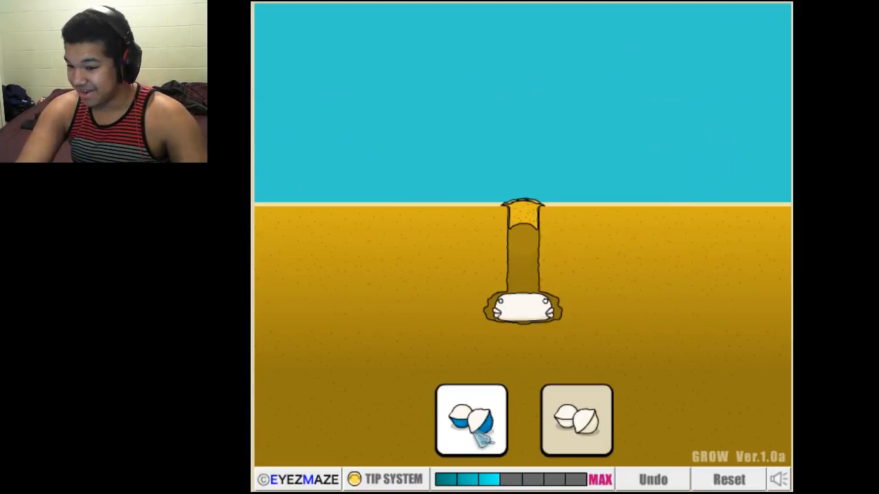
Dig the tunnel straight down to the creature and give it the crown item.
left_click(471, 419)
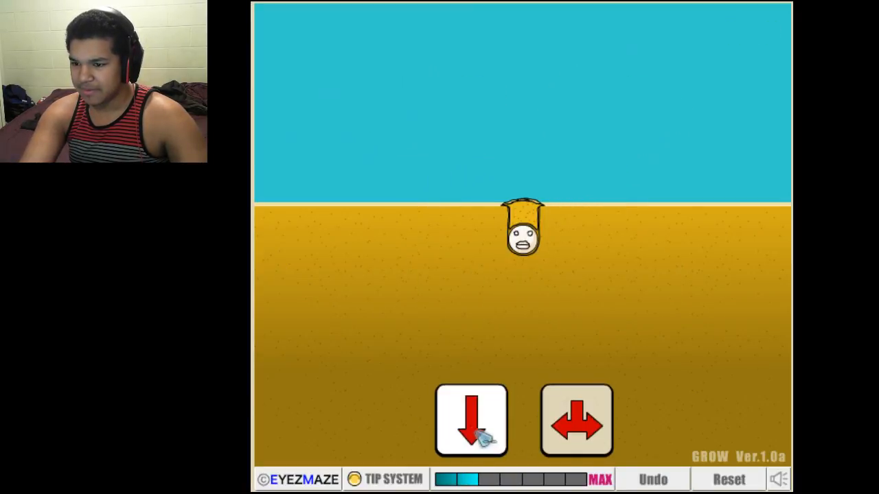
left_click(471, 420)
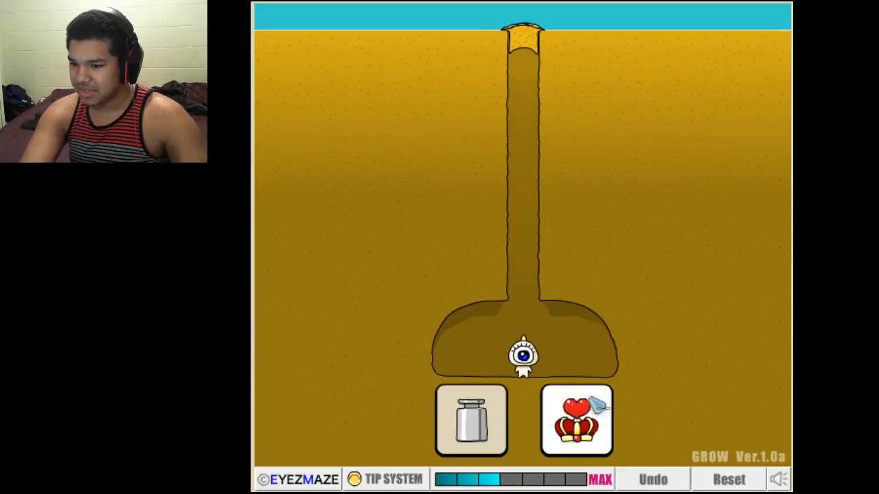
left_click(577, 419)
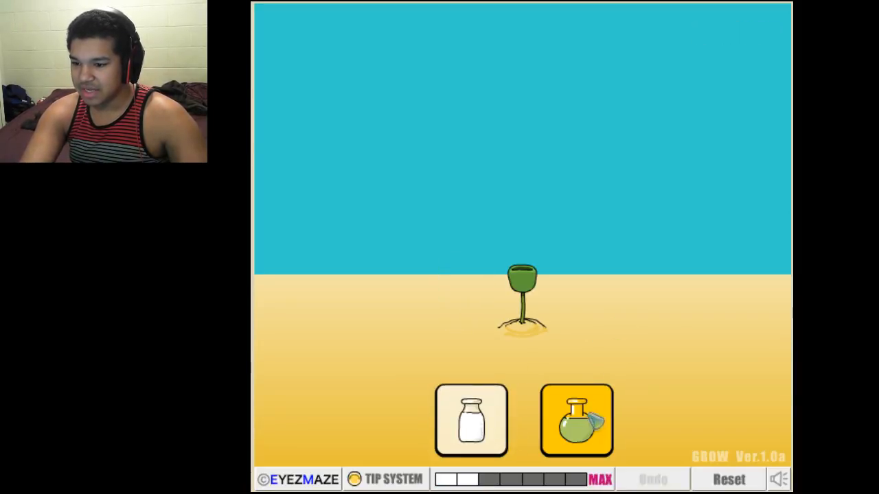
Use the green potion, star and battery to reach the fishbowl planet, then undo it.
left_click(576, 420)
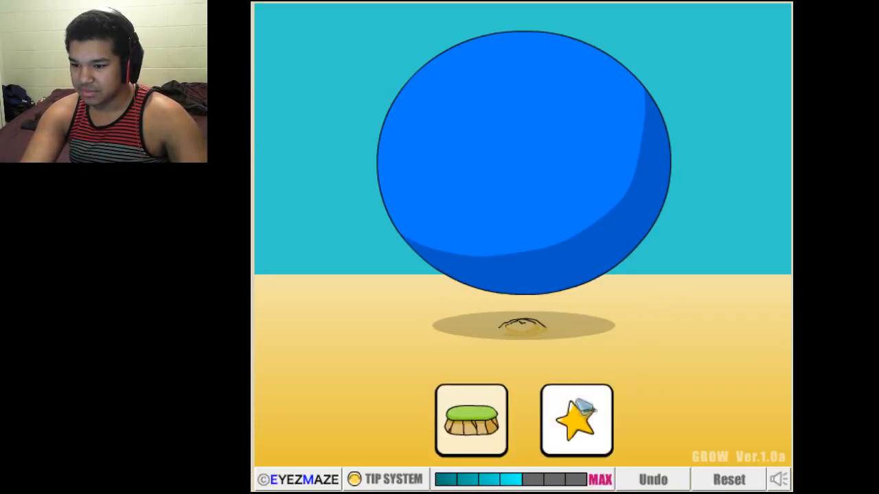
left_click(575, 419)
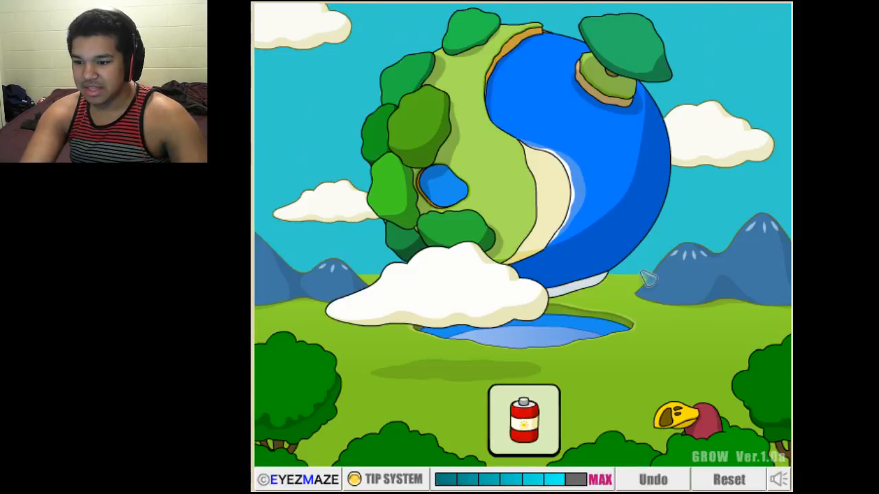
left_click(523, 419)
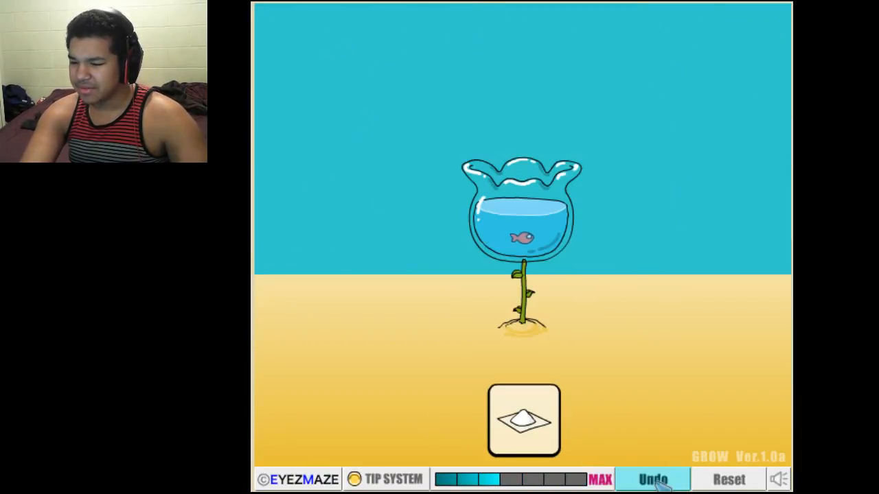
left_click(523, 420)
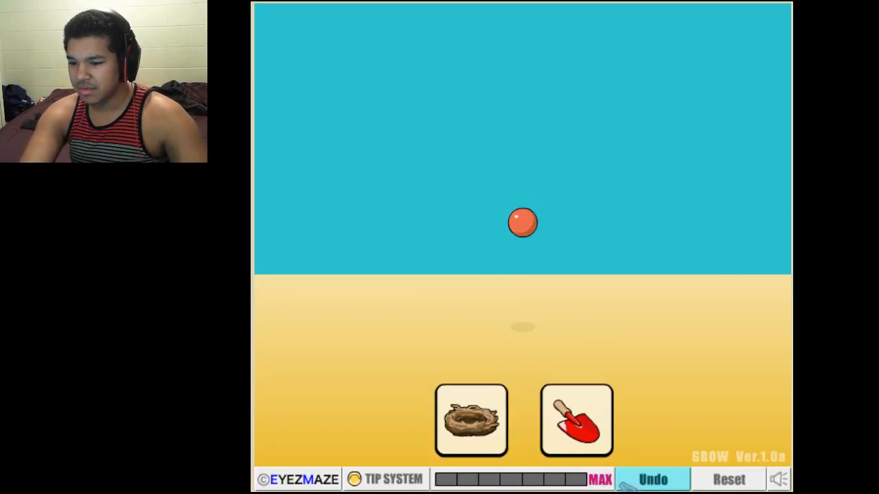
Place the egg in the nest and use the sun and moon to hatch it.
left_click(471, 419)
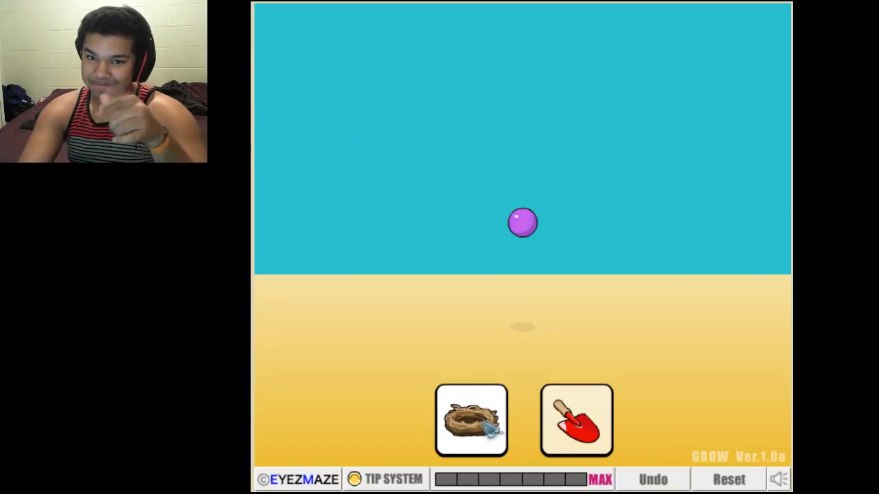
left_click(471, 420)
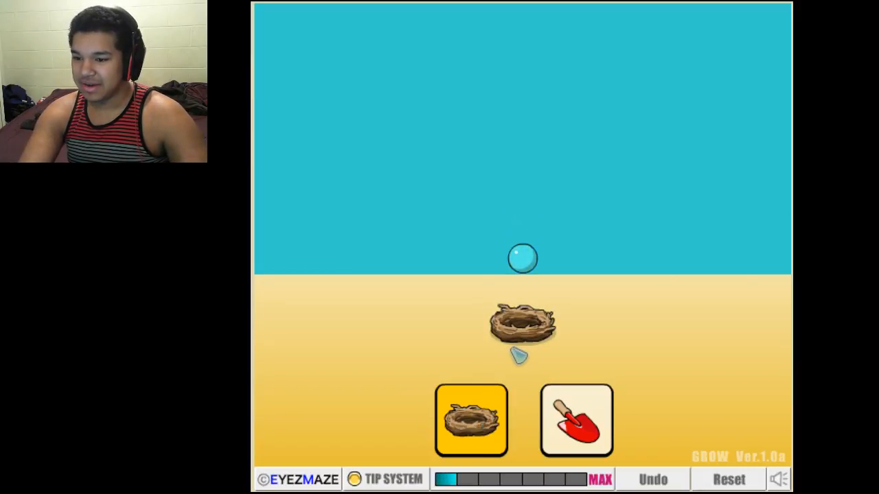
left_click(470, 420)
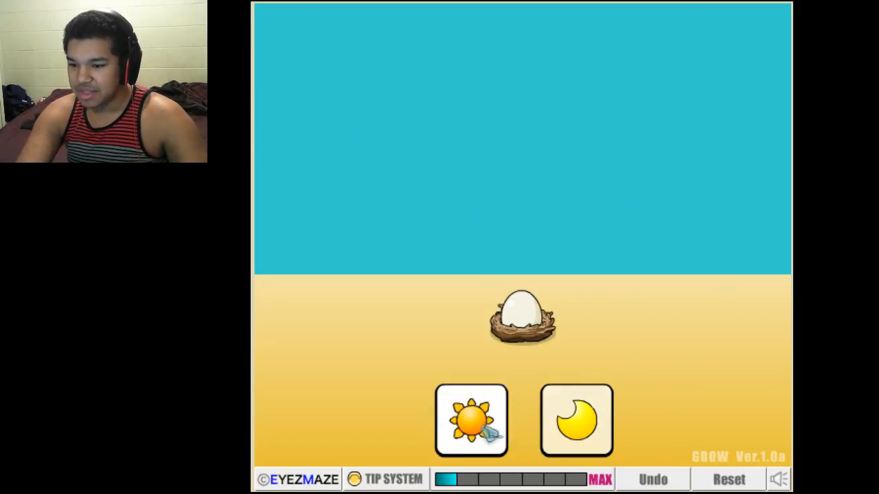
left_click(471, 420)
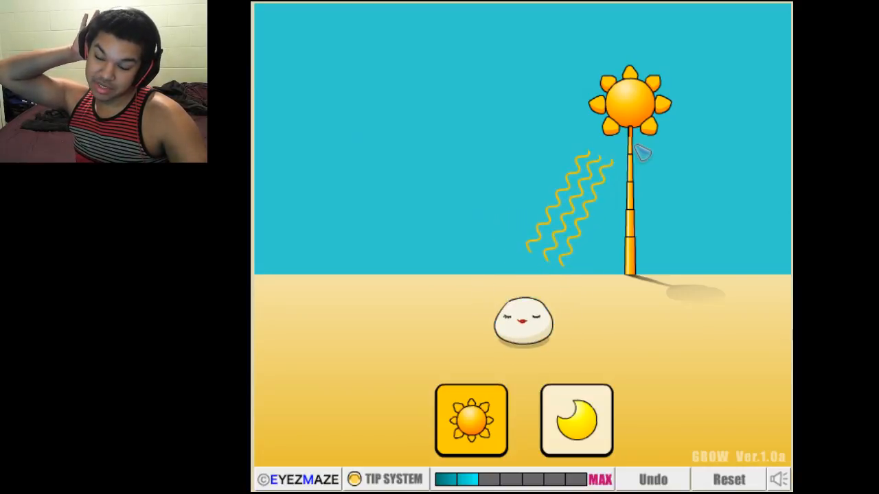
left_click(471, 419)
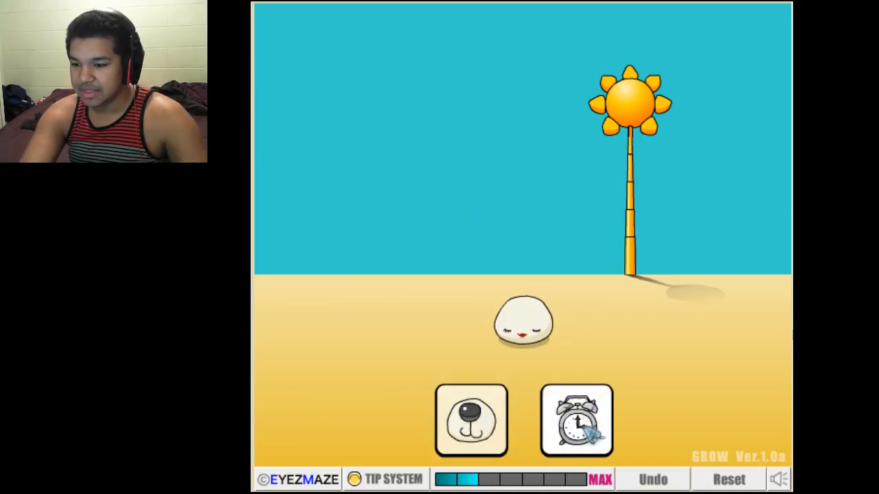
Try the alarm clock and carrot stages, then undo twice to the sleeping blob.
left_click(576, 419)
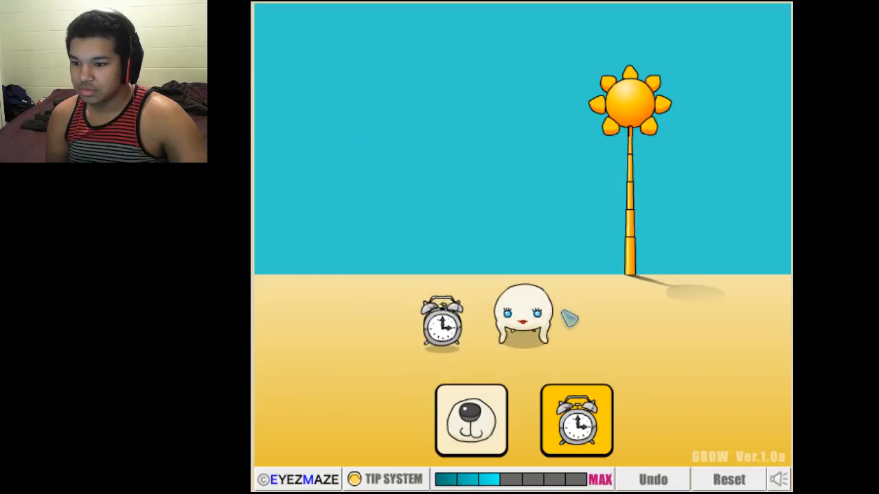
left_click(576, 420)
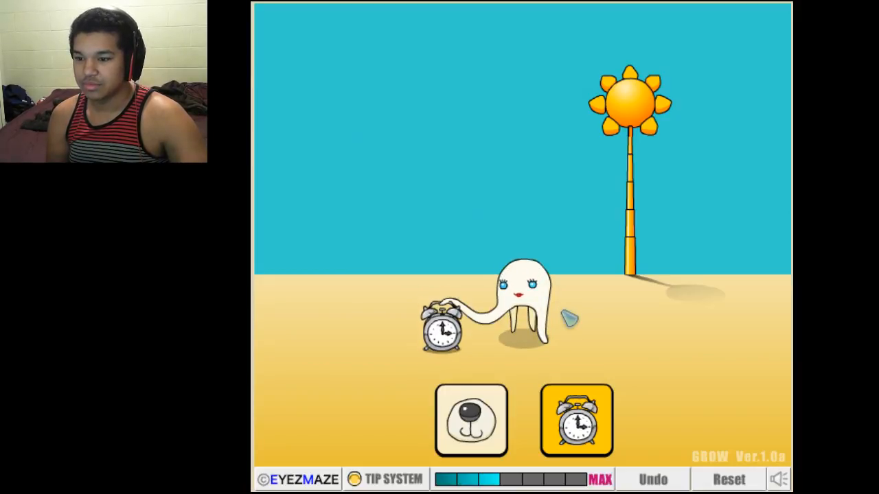
left_click(576, 420)
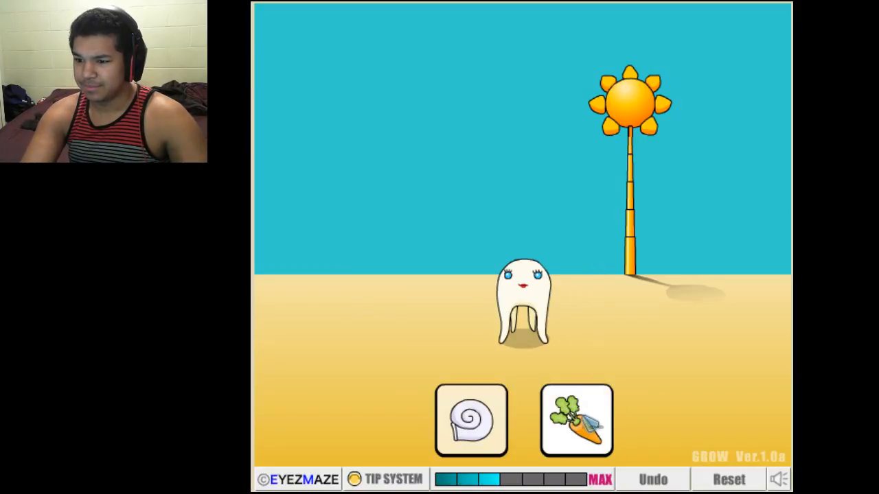
left_click(576, 420)
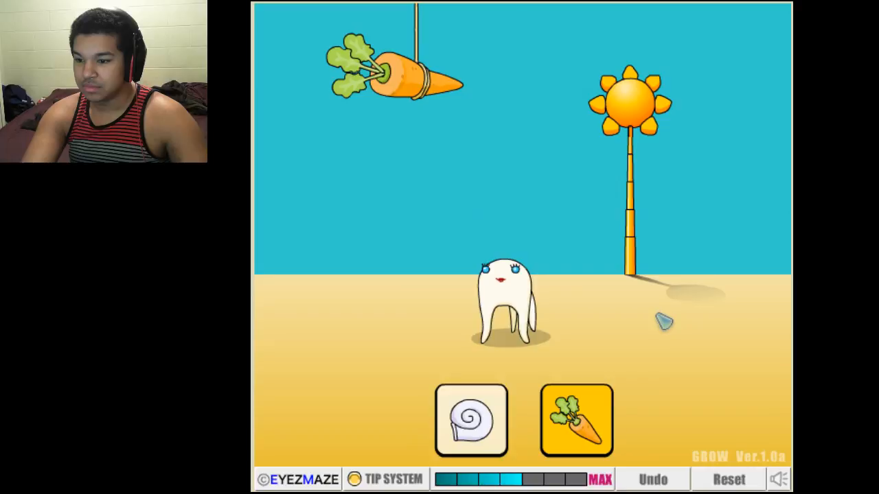
left_click(575, 420)
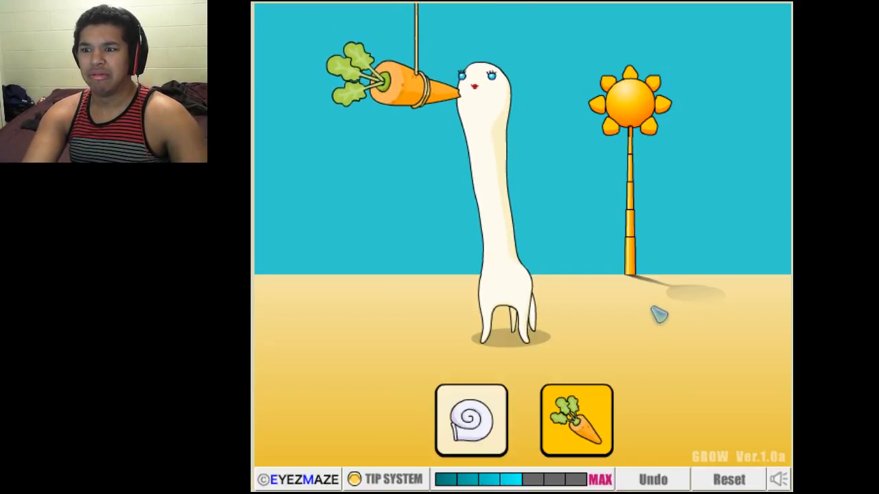
left_click(575, 420)
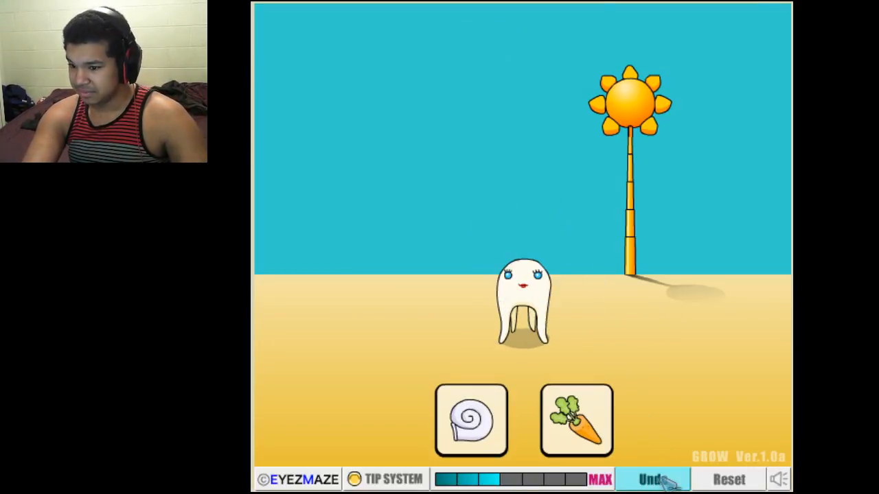
left_click(470, 419)
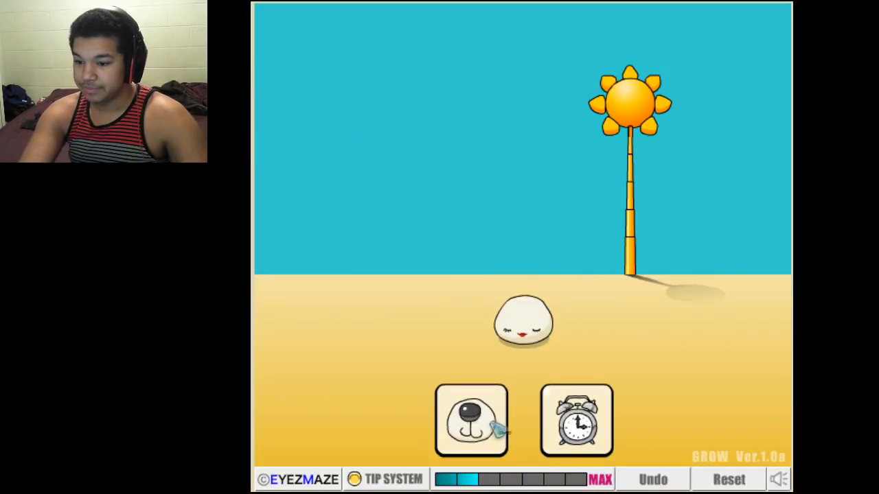
Give the blob a bear nose and clover, growing it into three bears.
left_click(471, 420)
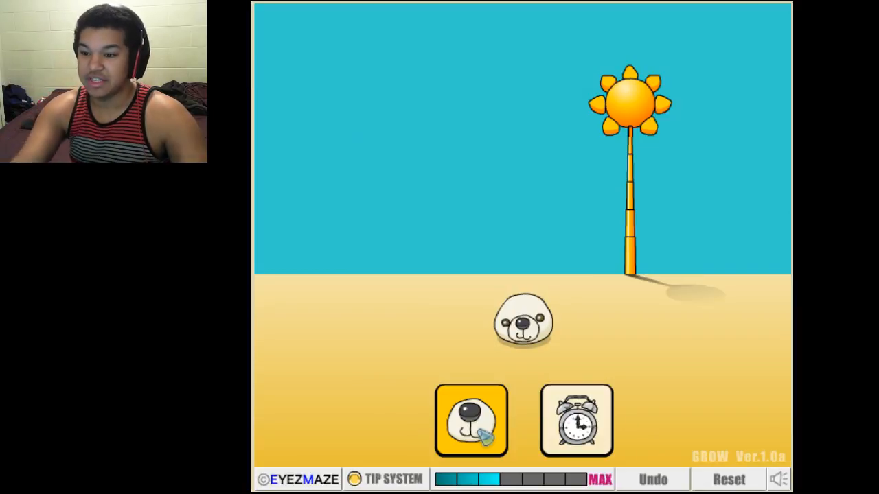
left_click(472, 420)
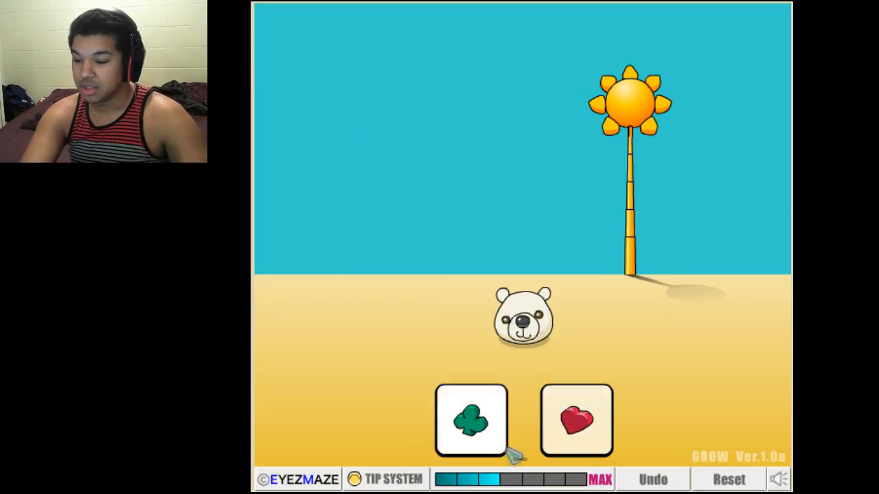
left_click(576, 420)
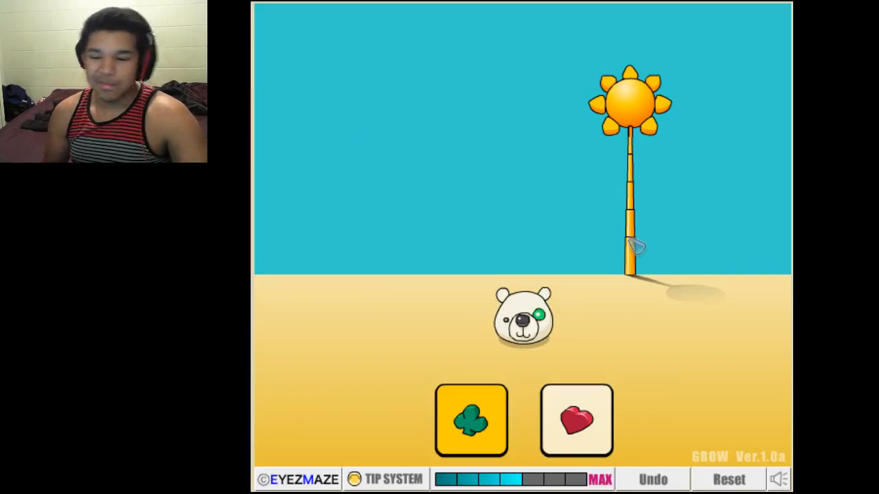
left_click(471, 420)
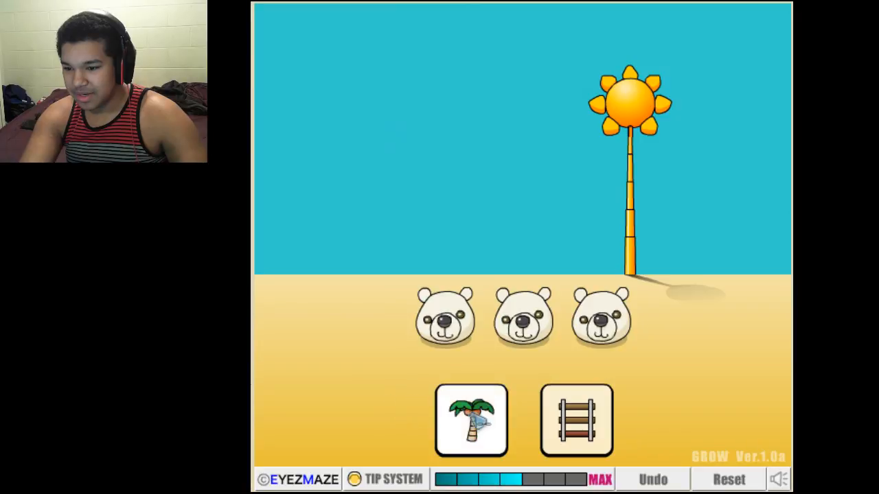
Add the palm tree and railway so the three bears ride a train, then leave the ending.
left_click(471, 420)
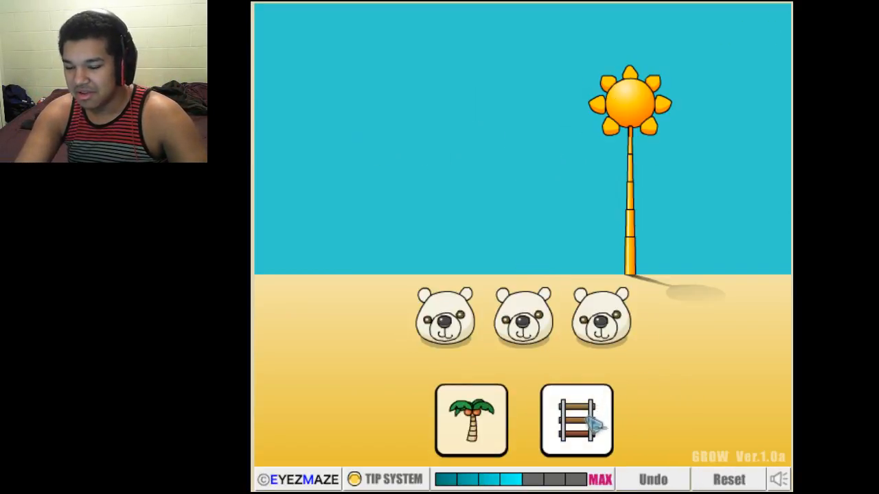
left_click(575, 421)
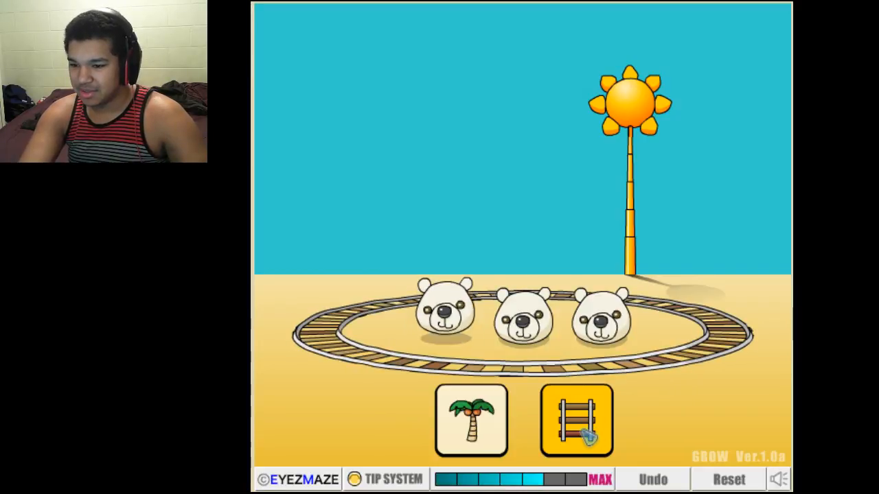
left_click(575, 420)
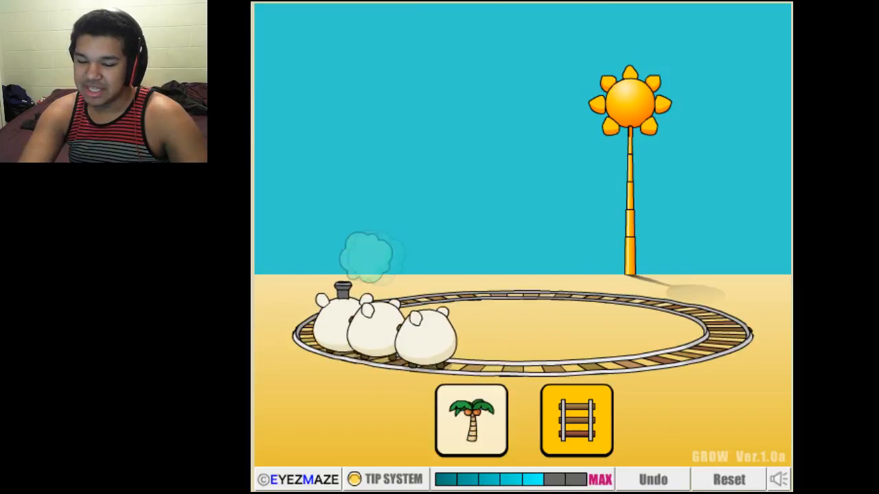
left_click(575, 420)
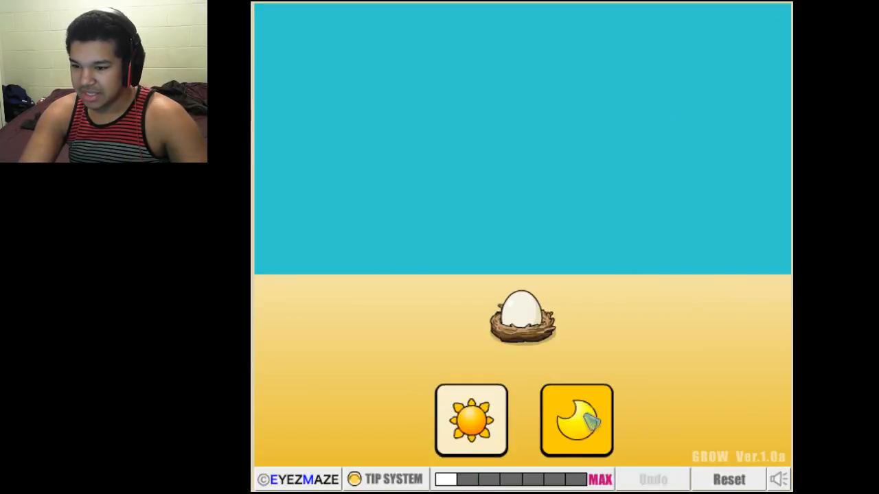
Make it night, hammer the horned creature apart, and glue it into a winged rider creature.
left_click(575, 421)
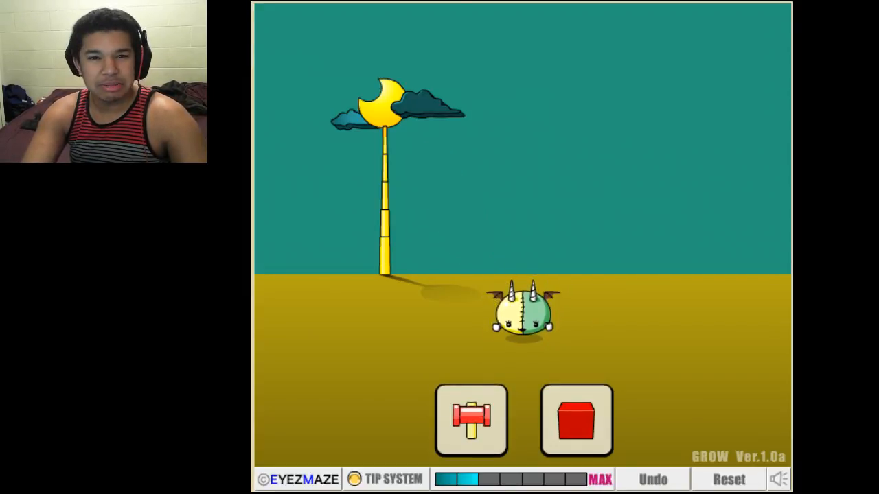
left_click(471, 420)
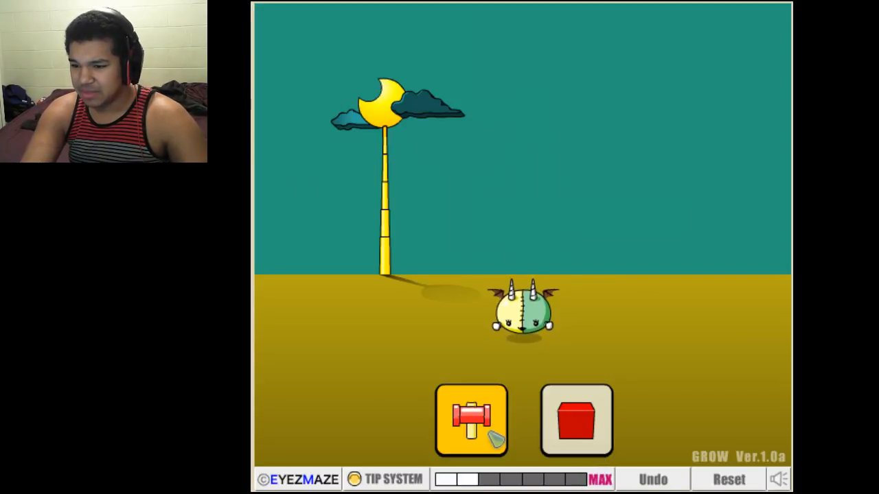
left_click(471, 419)
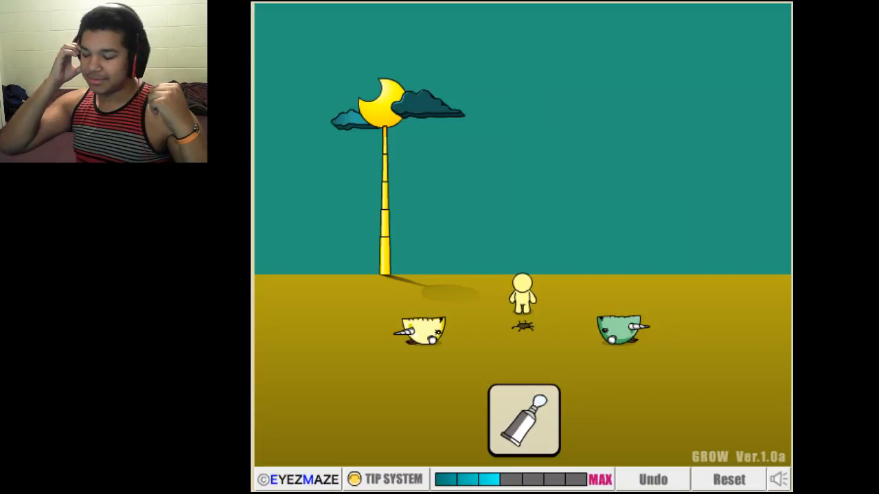
left_click(523, 420)
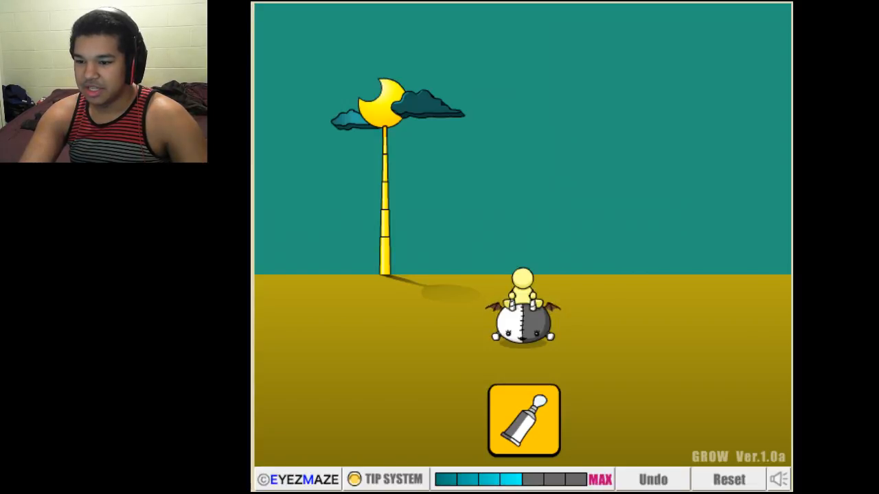
left_click(523, 420)
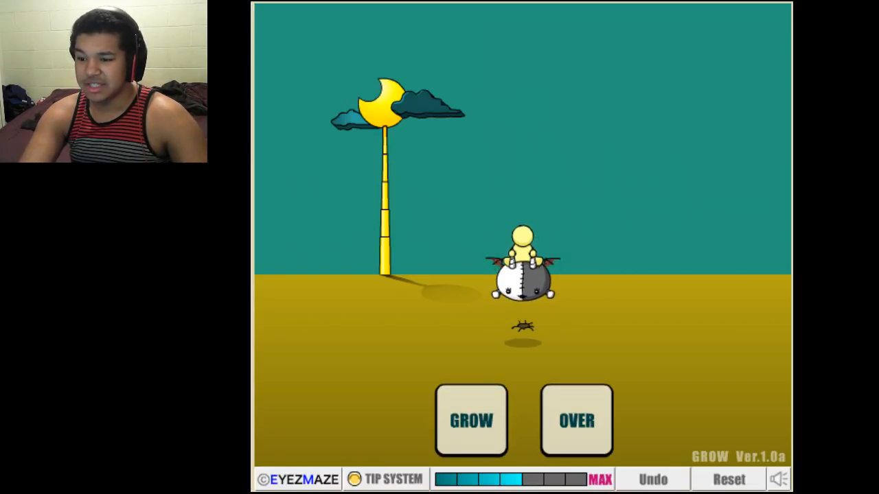
Undo to the horned creature and stretch it into a tall red horned block.
left_click(652, 478)
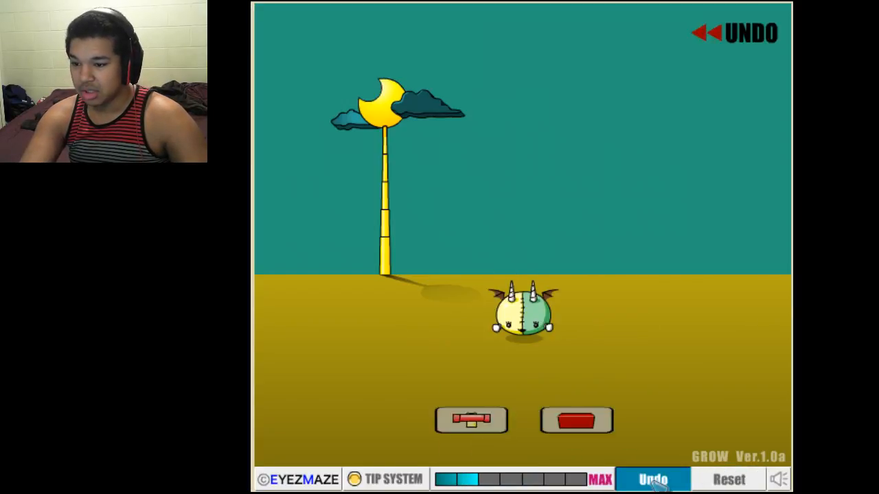
left_click(576, 419)
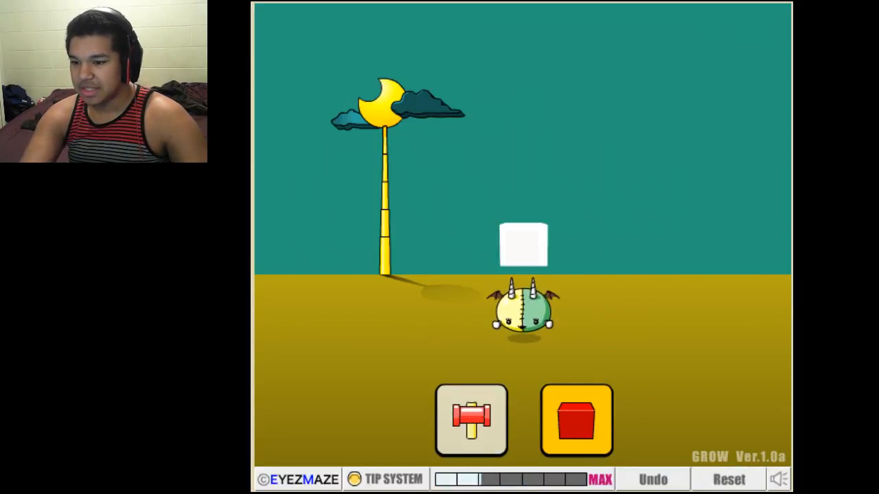
left_click(576, 420)
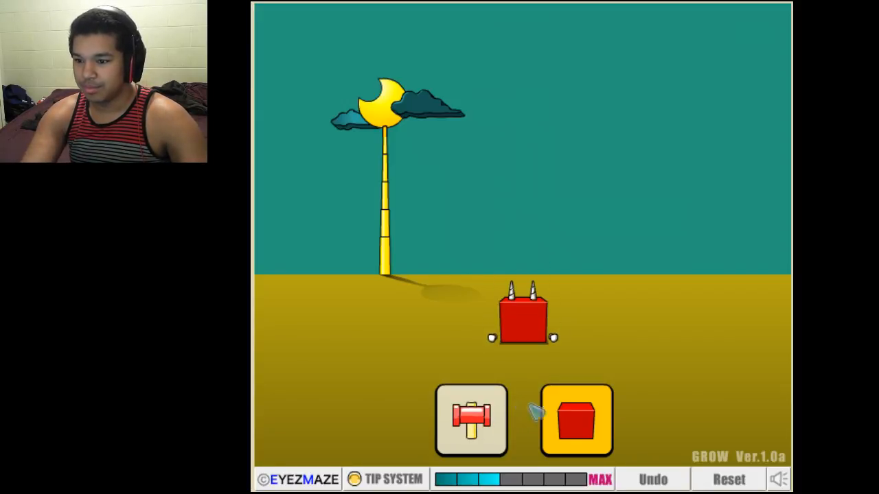
left_click(575, 420)
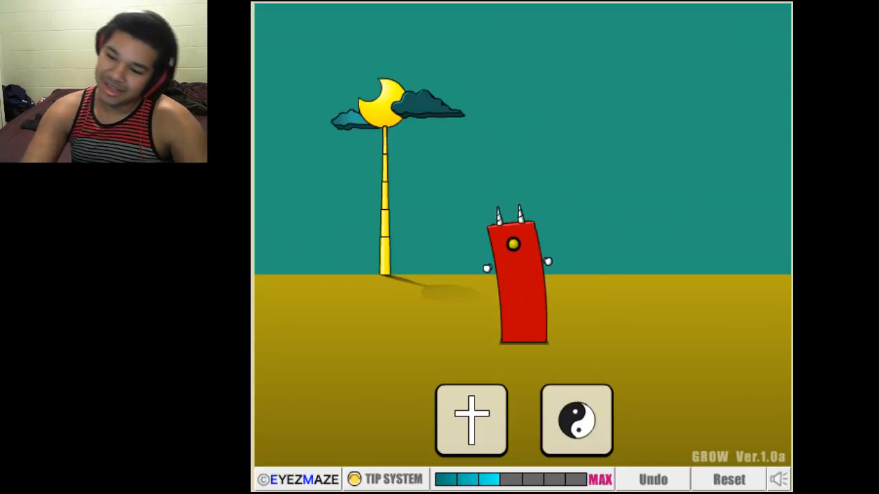
left_click(575, 420)
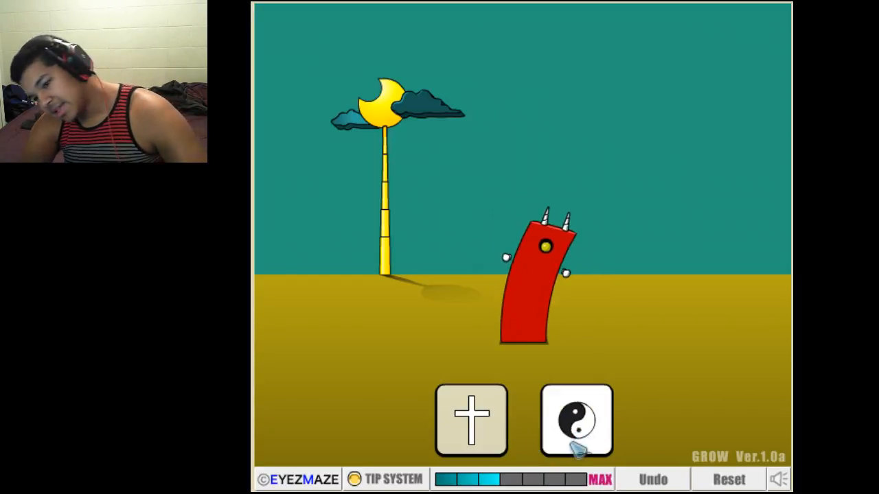
Try the yin-yang twist, undo it, and give the red block the cross.
left_click(575, 420)
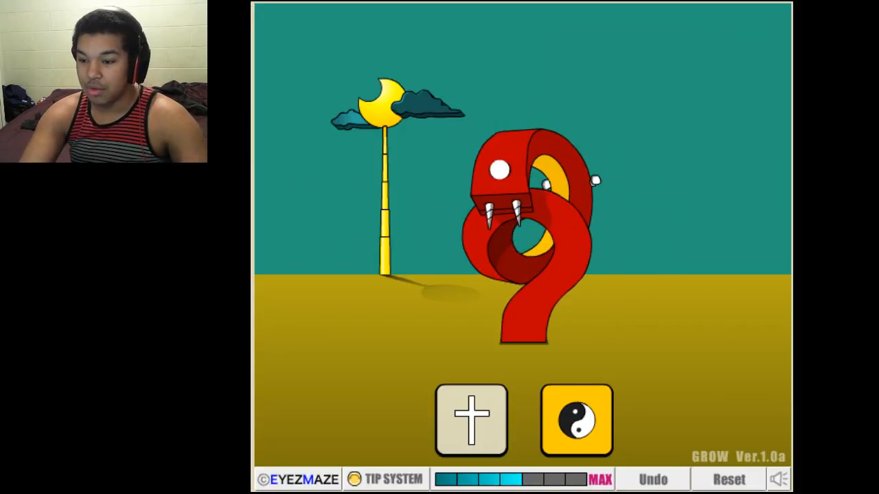
left_click(577, 420)
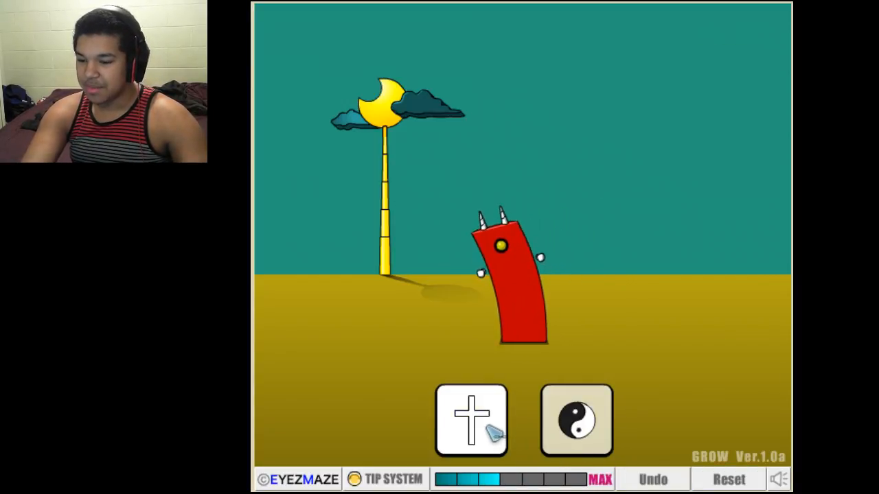
left_click(470, 420)
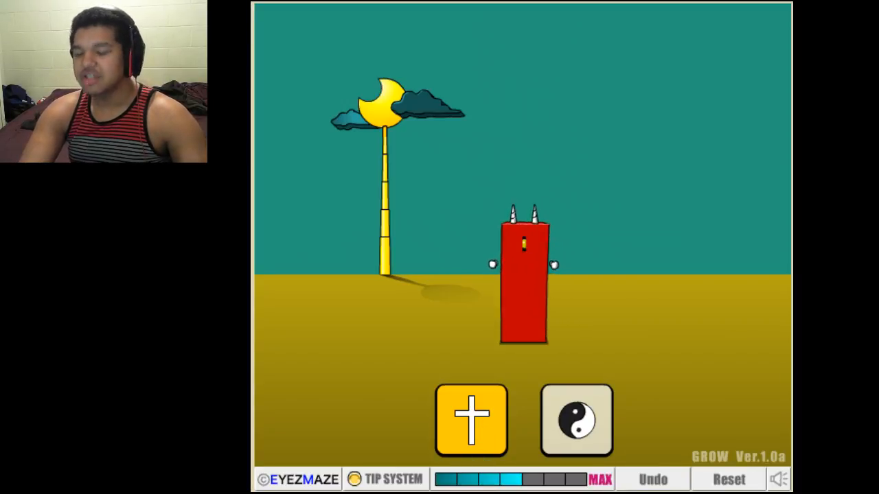
Turn the coffin into the fat caped vampire ending, then rewind to the horned creature.
left_click(471, 419)
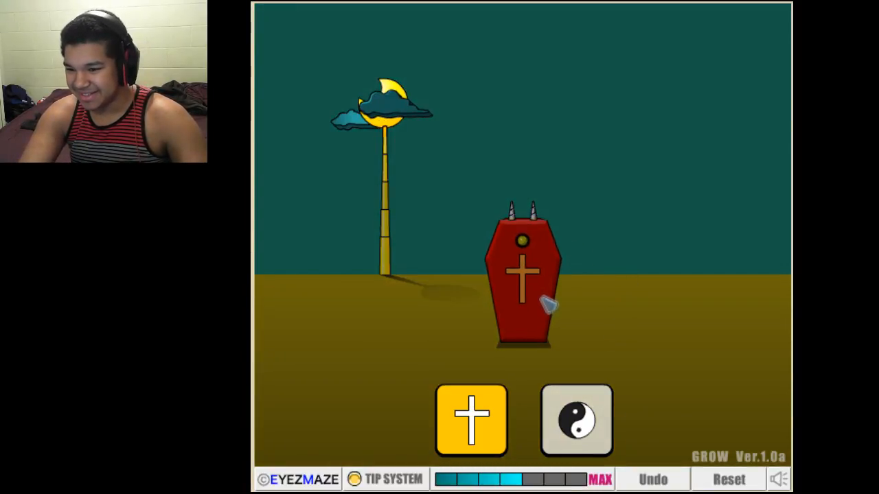
left_click(523, 274)
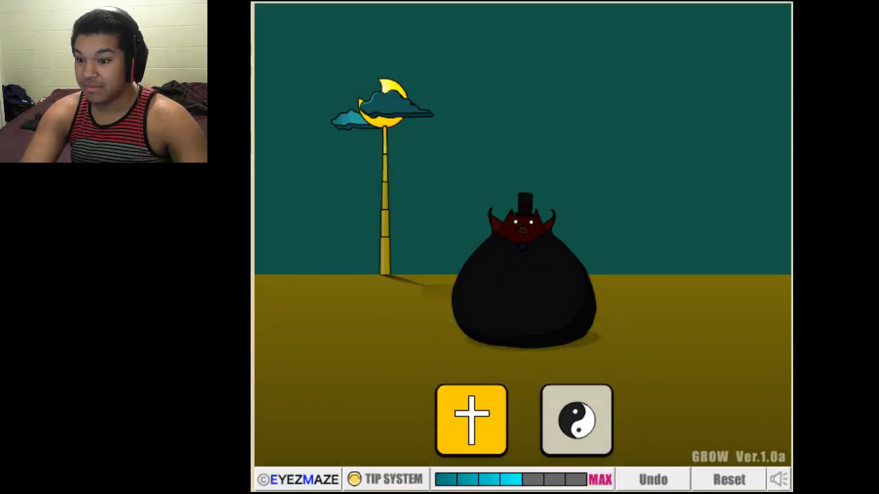
left_click(576, 420)
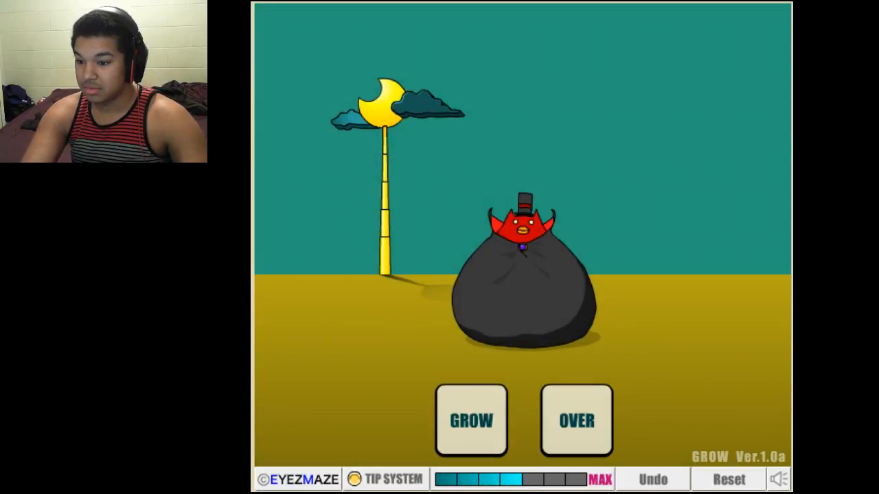
left_click(471, 420)
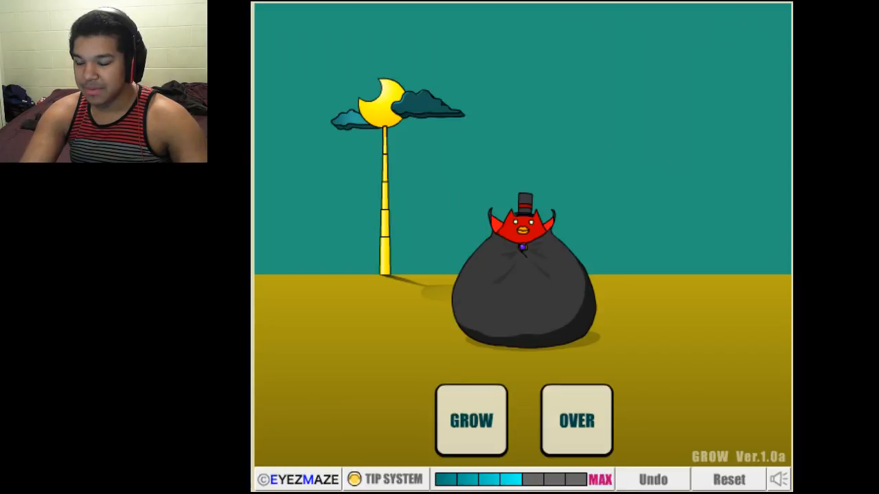
left_click(470, 420)
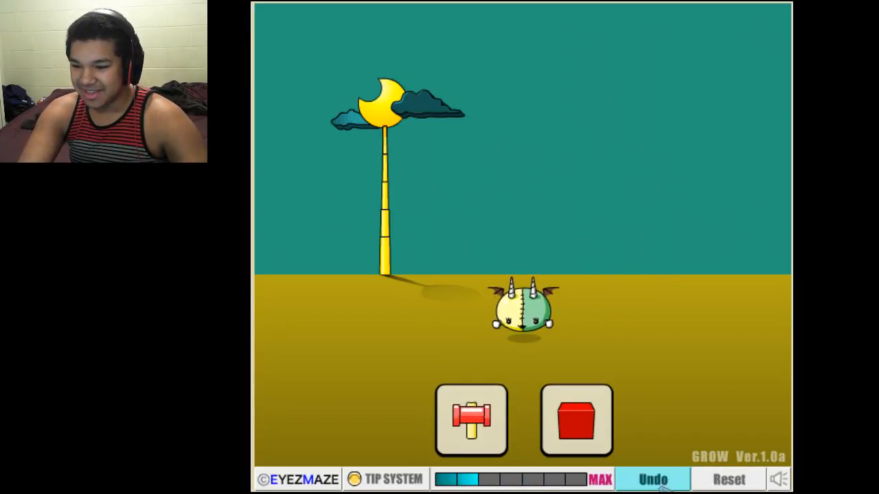
Reset GROW to the floating orb with nest and shovel unused.
left_click(653, 478)
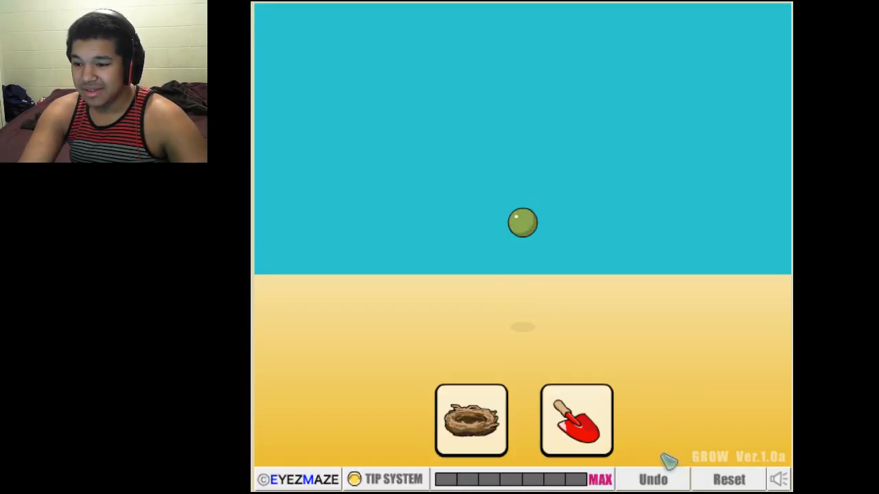
left_click(522, 223)
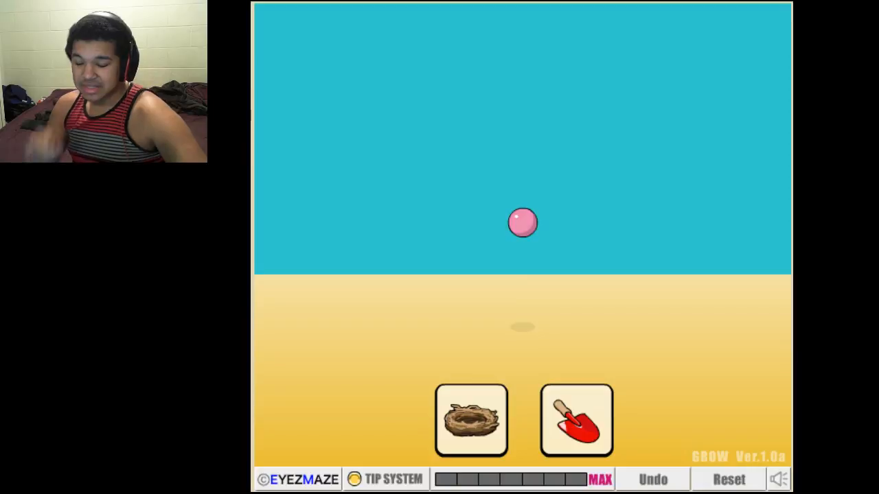